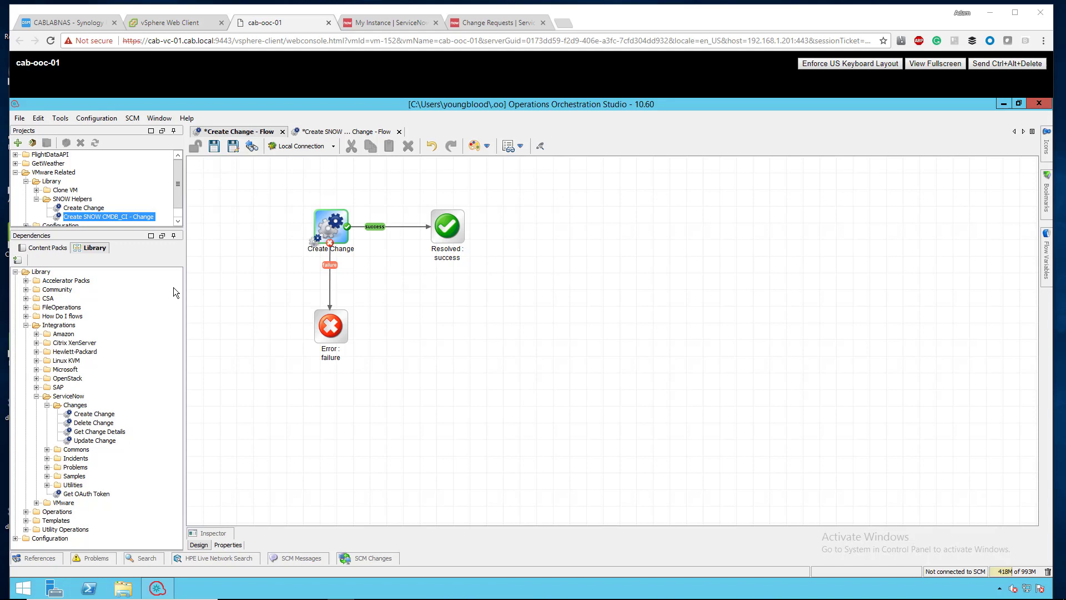
{"action": "mouse_move", "coordinate": [32, 275]}
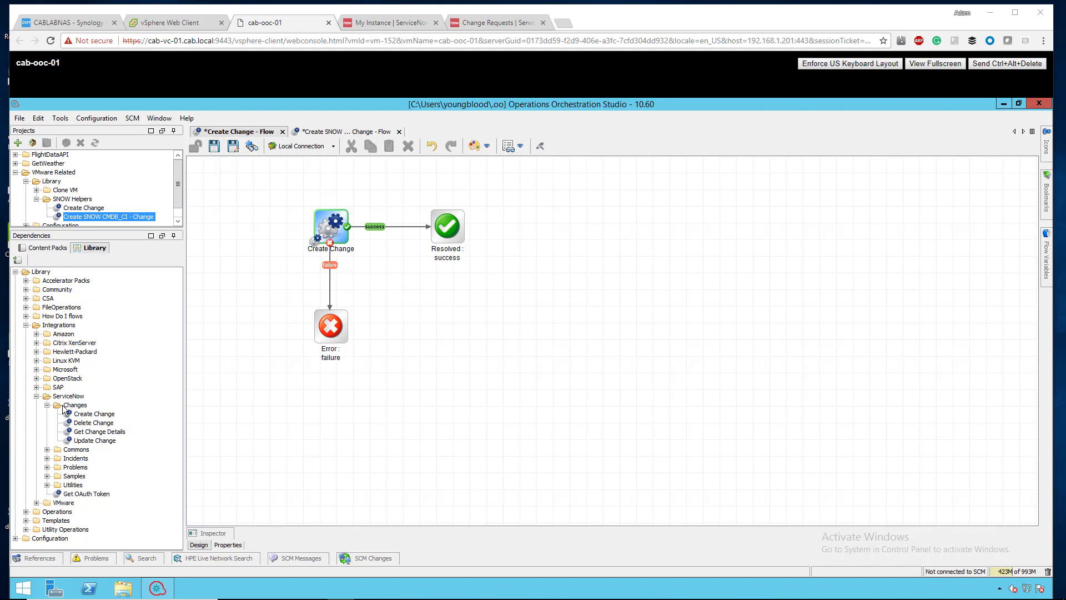
{"action": "mouse_move", "coordinate": [92, 418]}
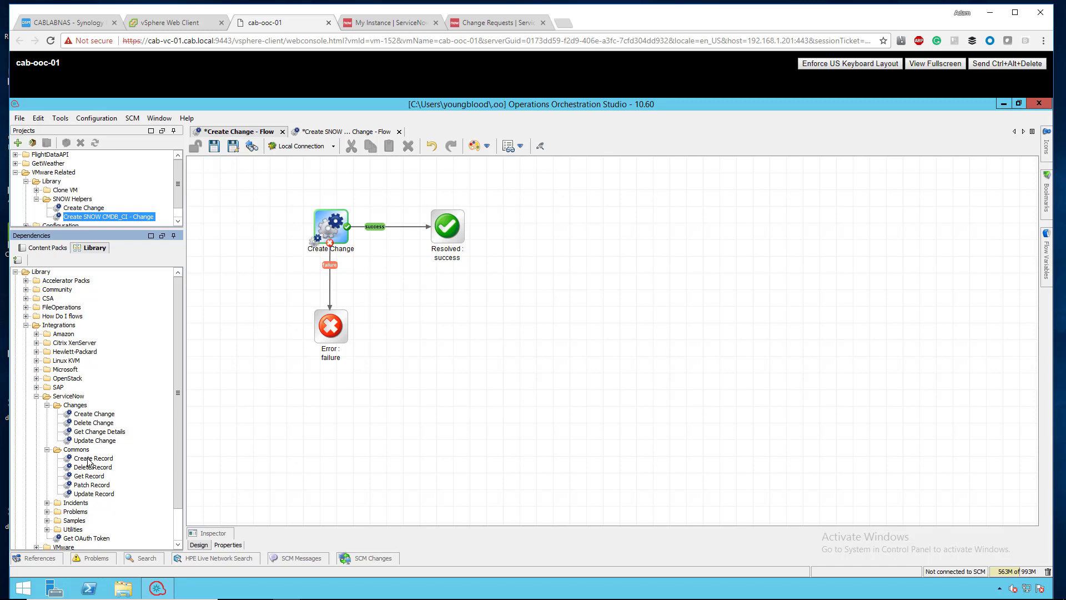
{"action": "mouse_move", "coordinate": [316, 217]}
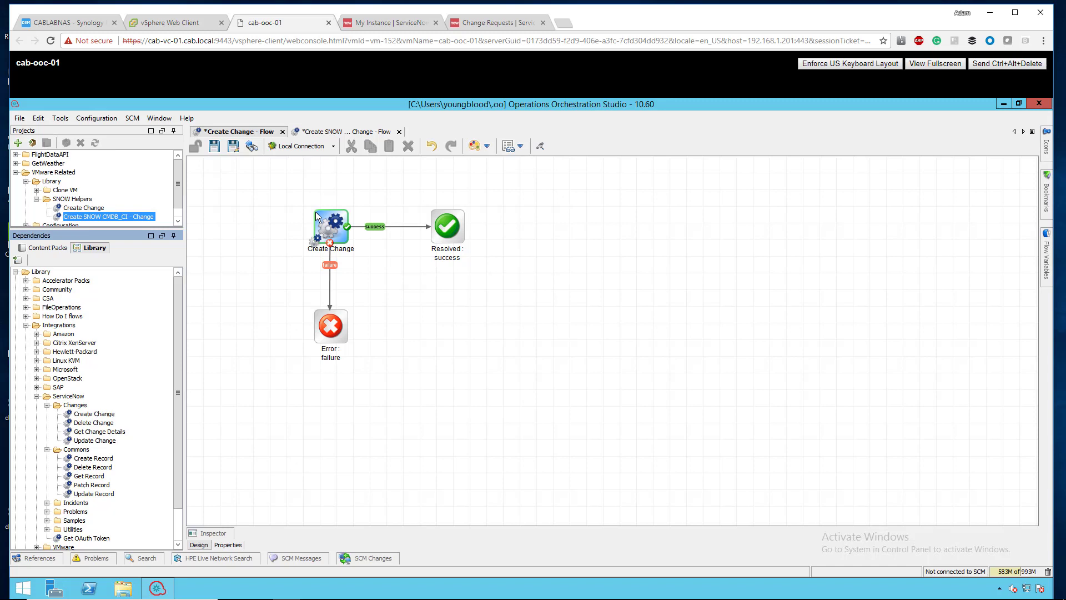
{"action": "mouse_move", "coordinate": [271, 223]}
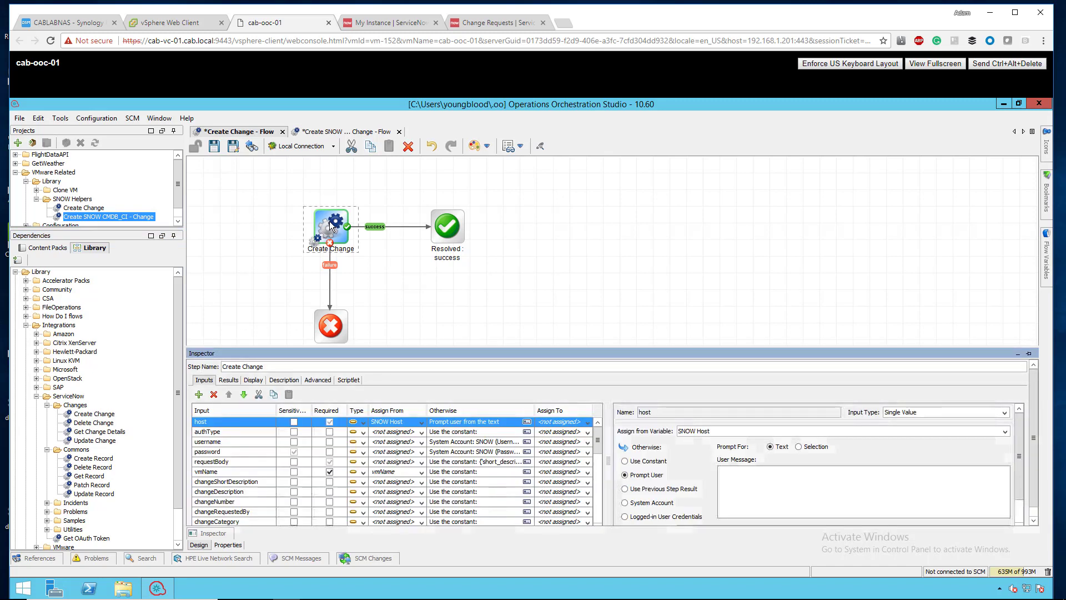
{"action": "mouse_move", "coordinate": [374, 335]}
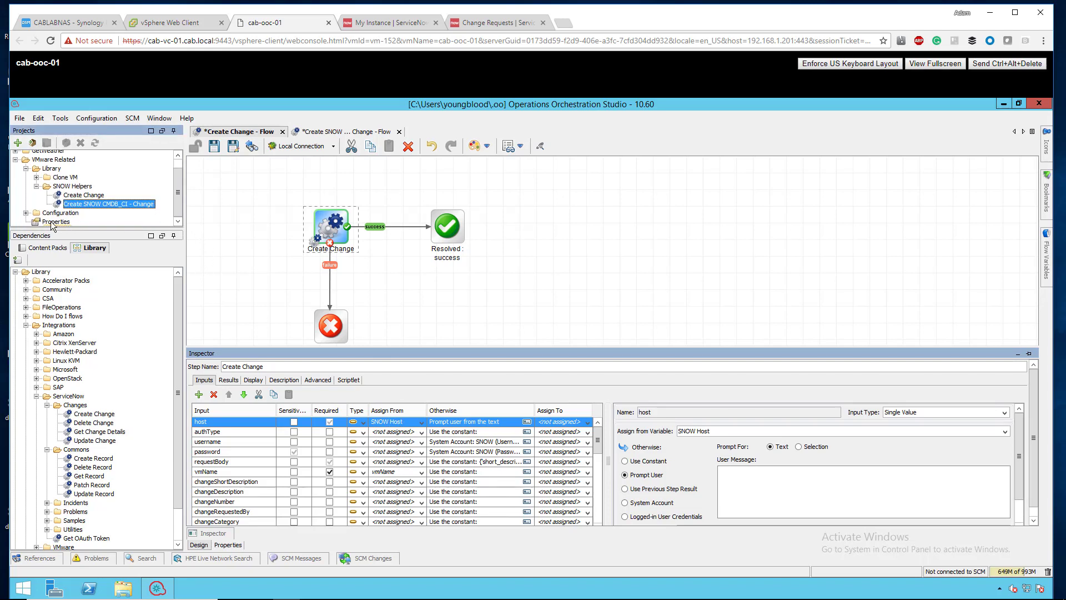
{"action": "scroll", "scroll_direction": "down", "scroll_amount": 3}
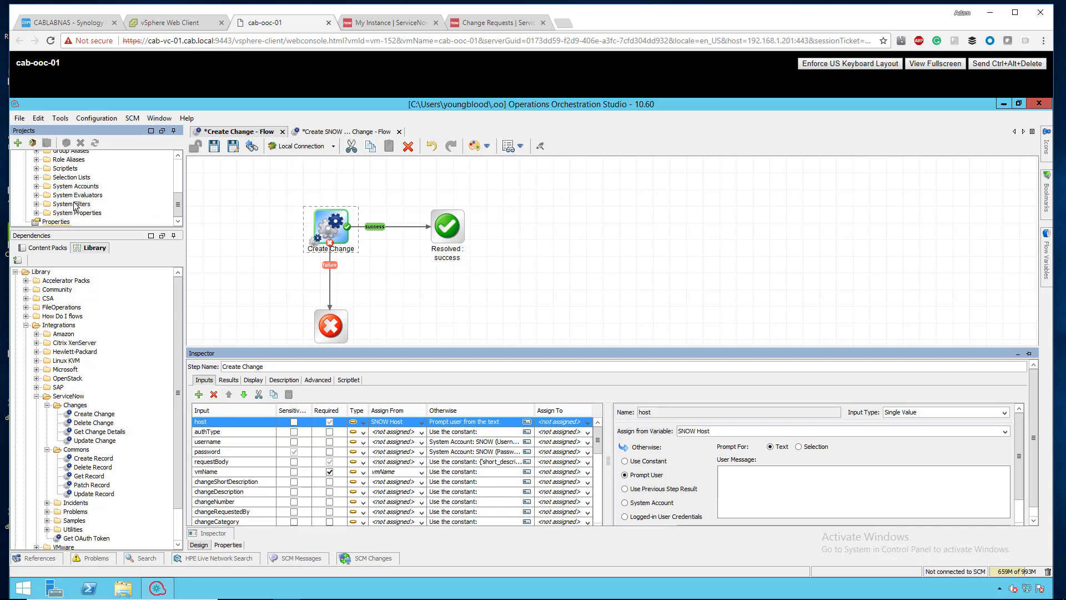
{"action": "left_click", "coordinate": [38, 186]}
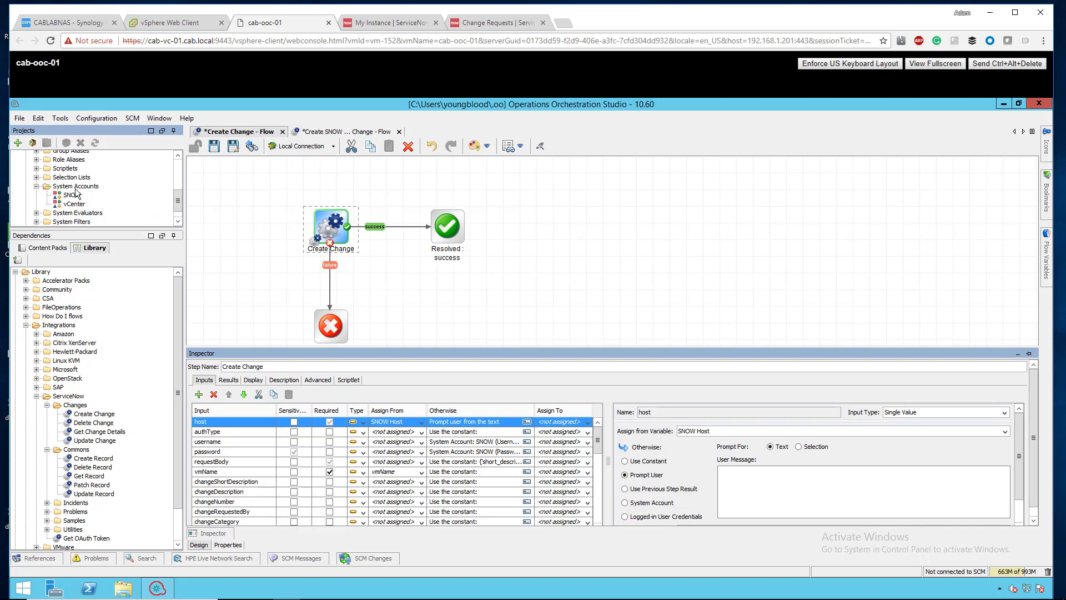
{"action": "left_click", "coordinate": [71, 194]}
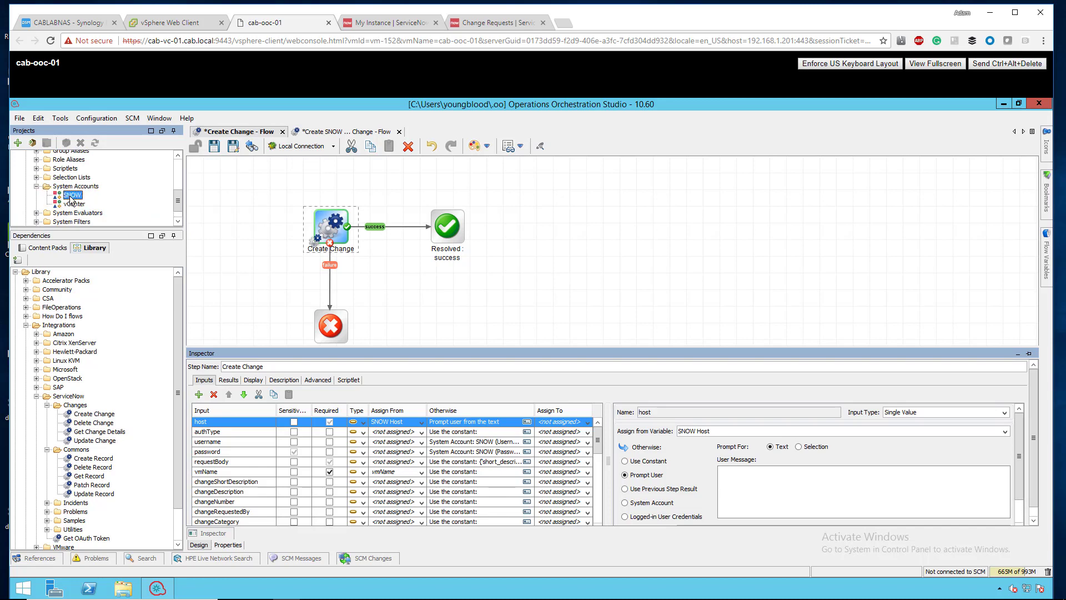
{"action": "double_click", "coordinate": [71, 194]}
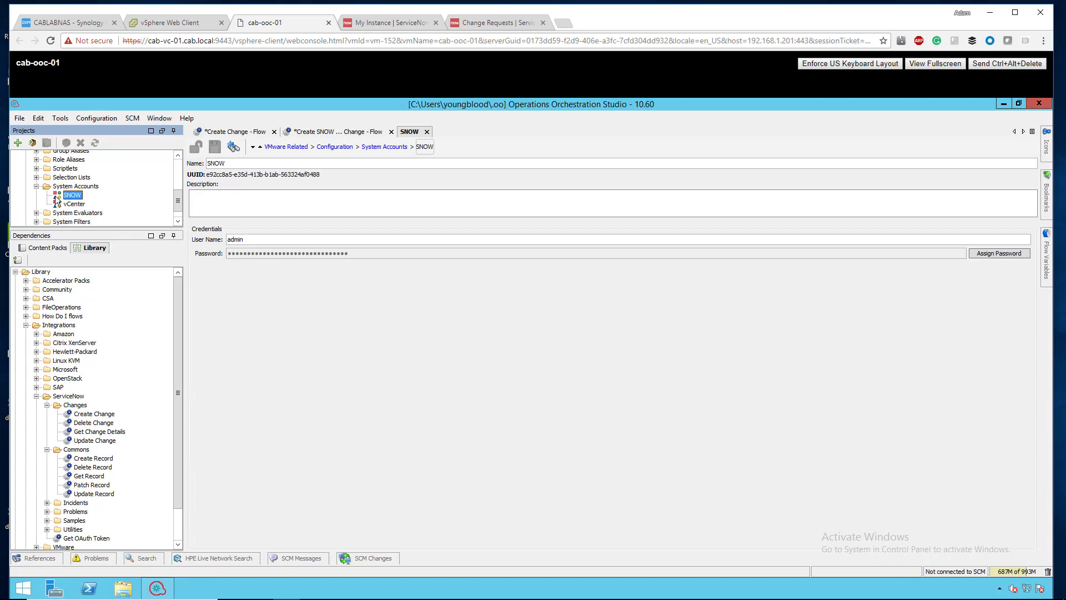
{"action": "left_click", "coordinate": [76, 185]}
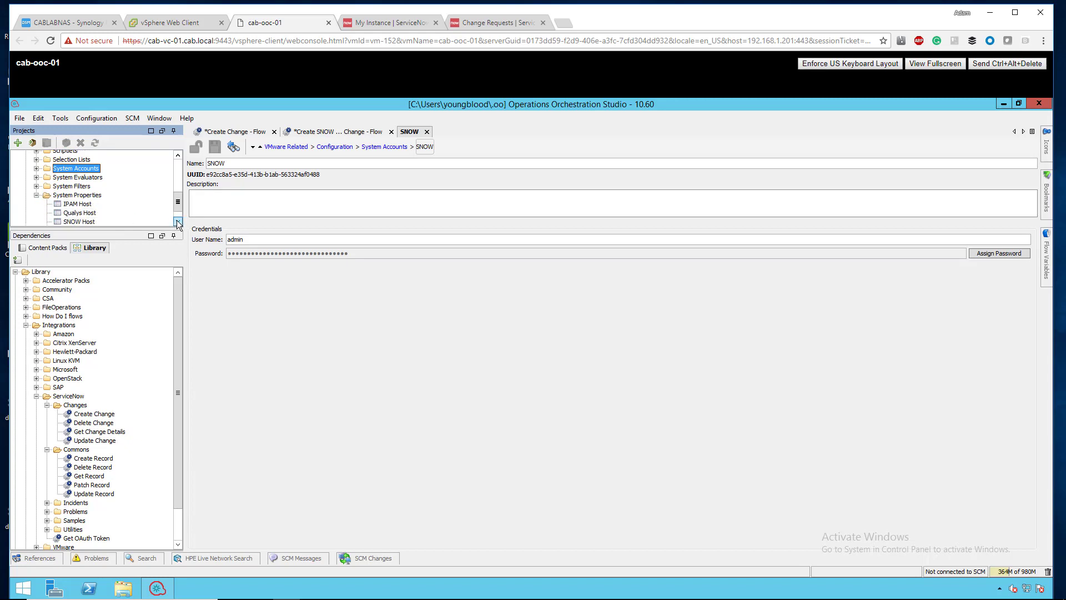
{"action": "double_click", "coordinate": [79, 221]}
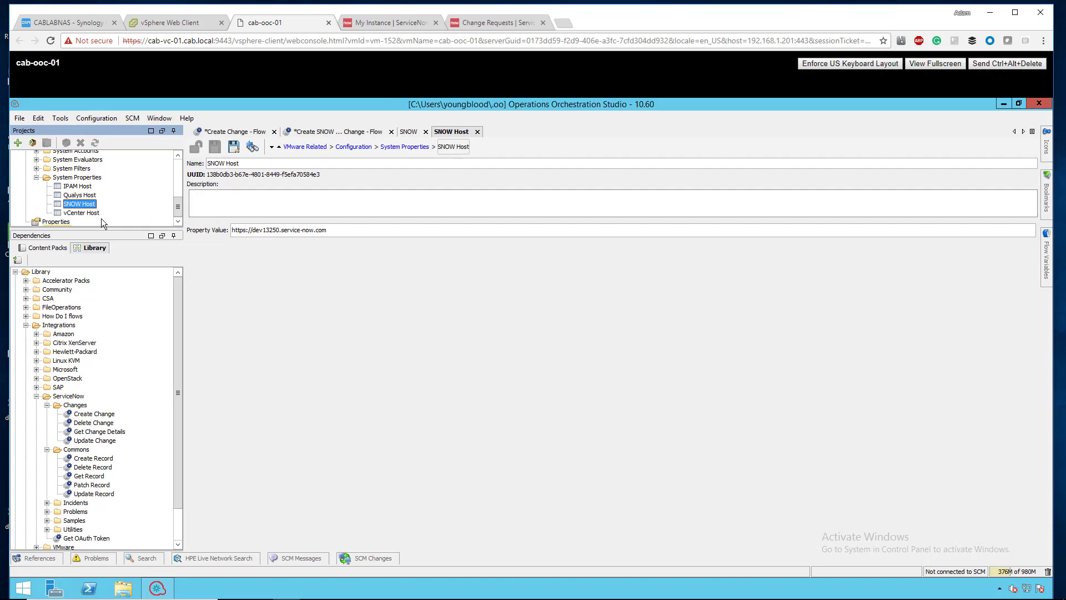
{"action": "left_click", "coordinate": [234, 131]}
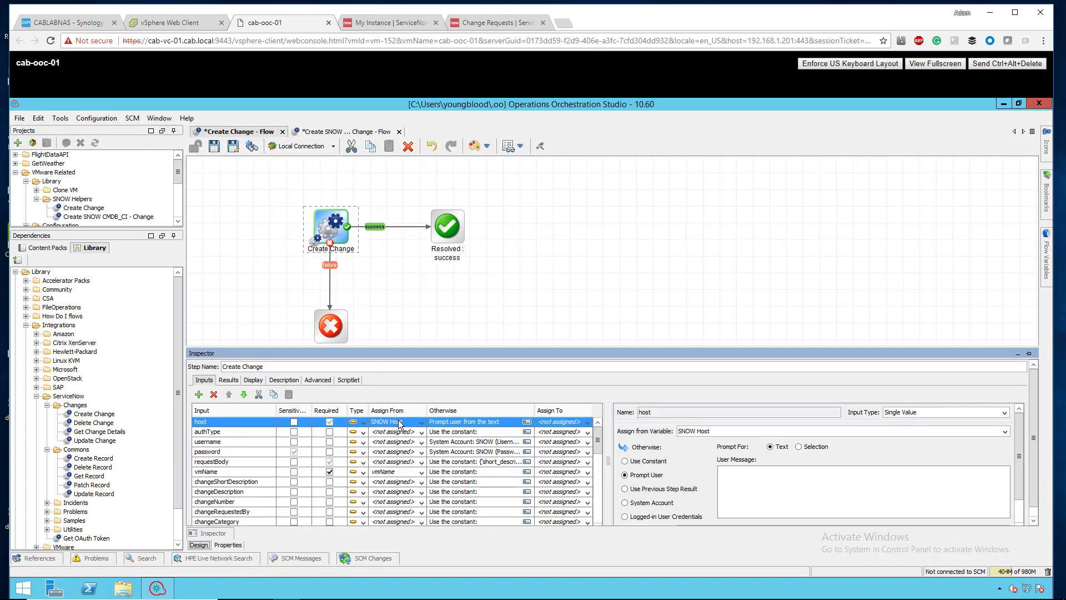
{"action": "mouse_move", "coordinate": [250, 439]}
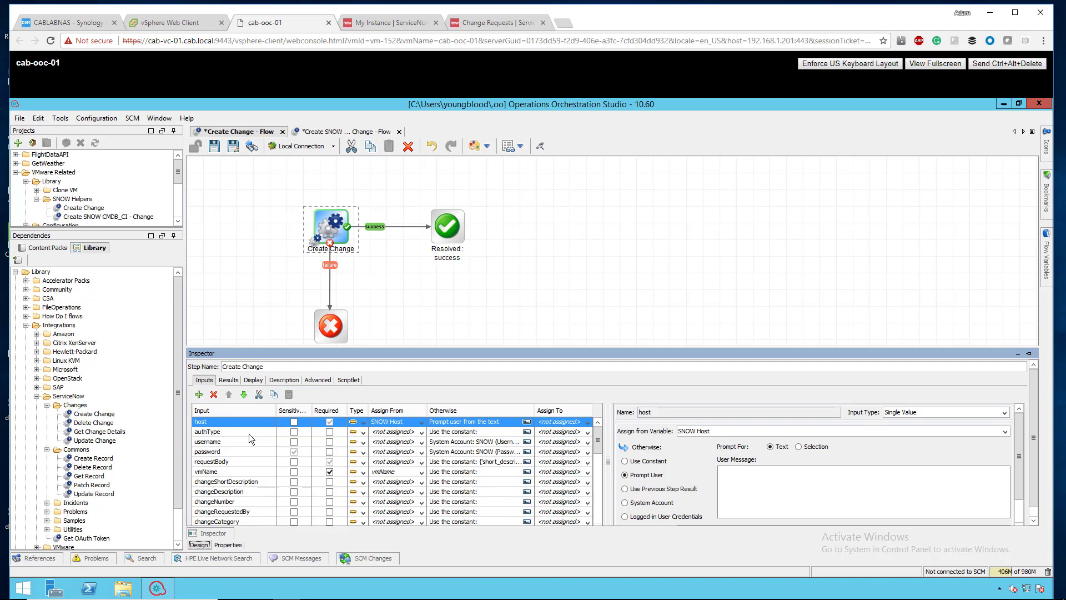
{"action": "left_click", "coordinate": [207, 431]}
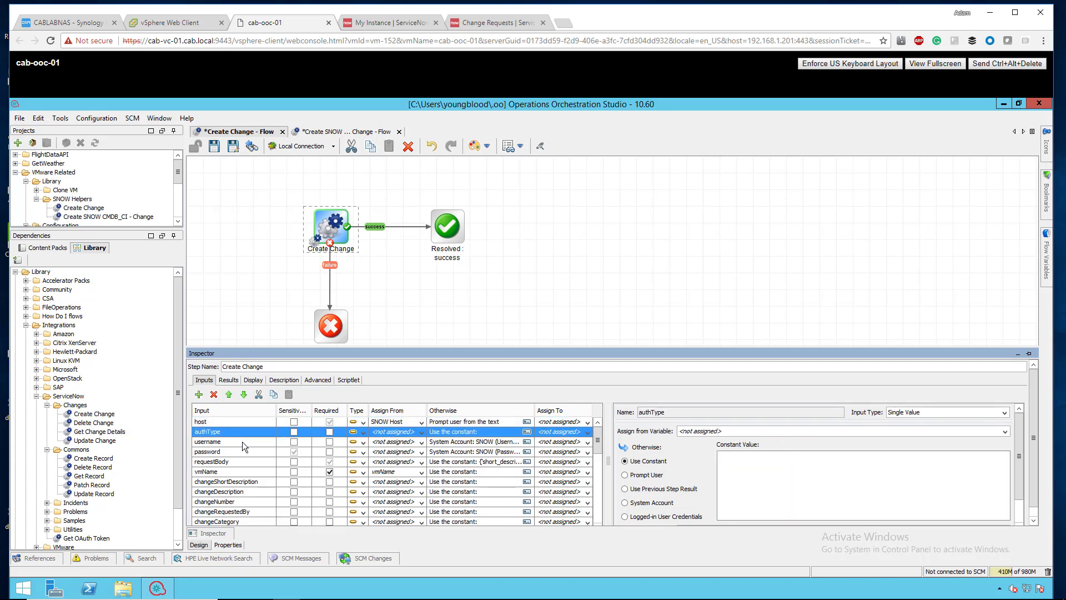
{"action": "left_click", "coordinate": [208, 440]}
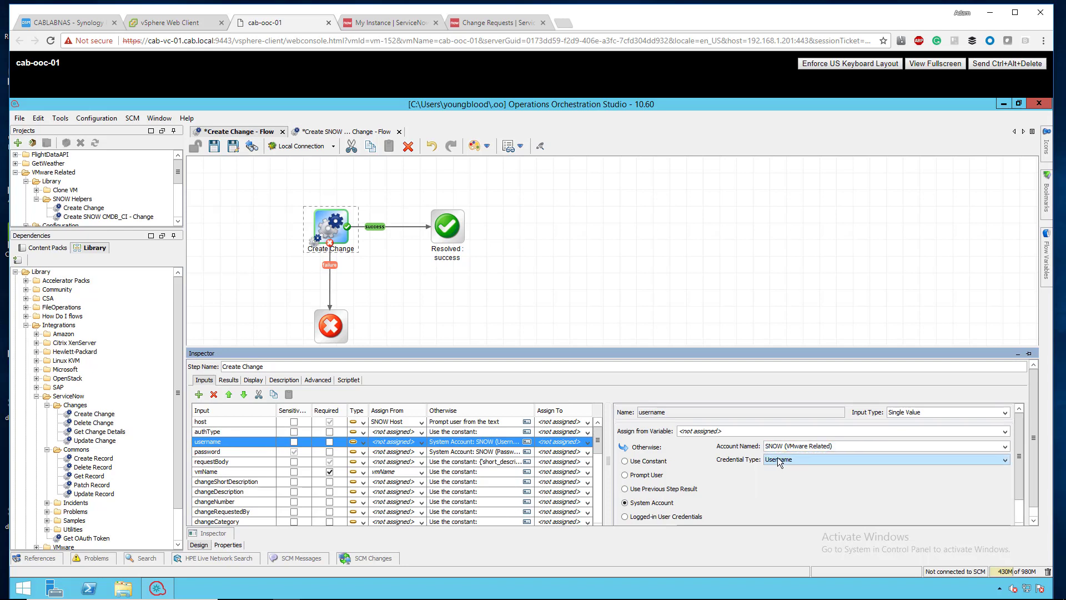
{"action": "left_click", "coordinate": [207, 452]}
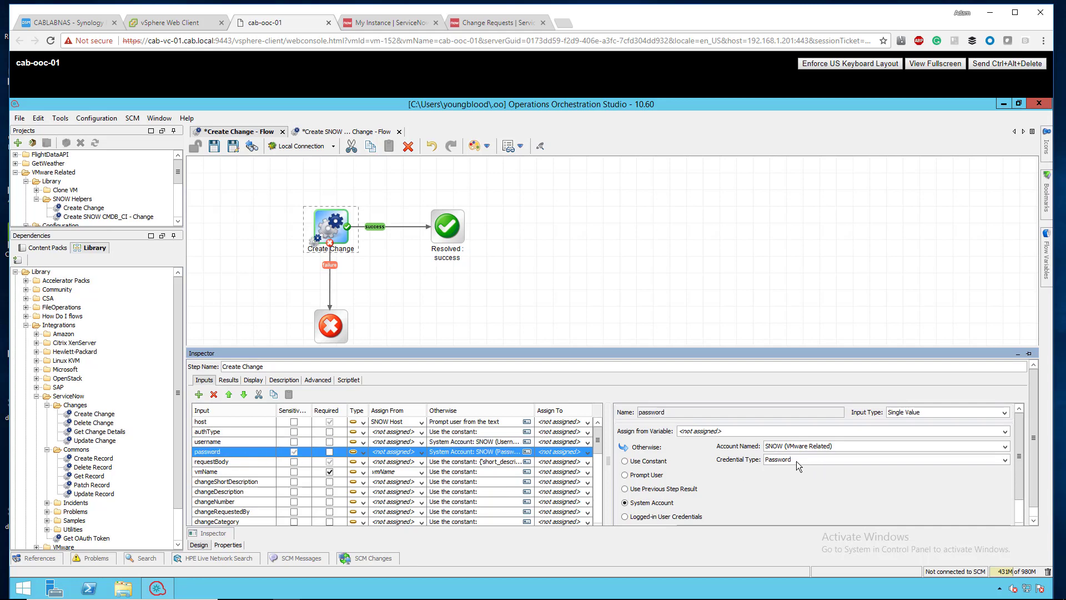
{"action": "left_click", "coordinate": [877, 459]}
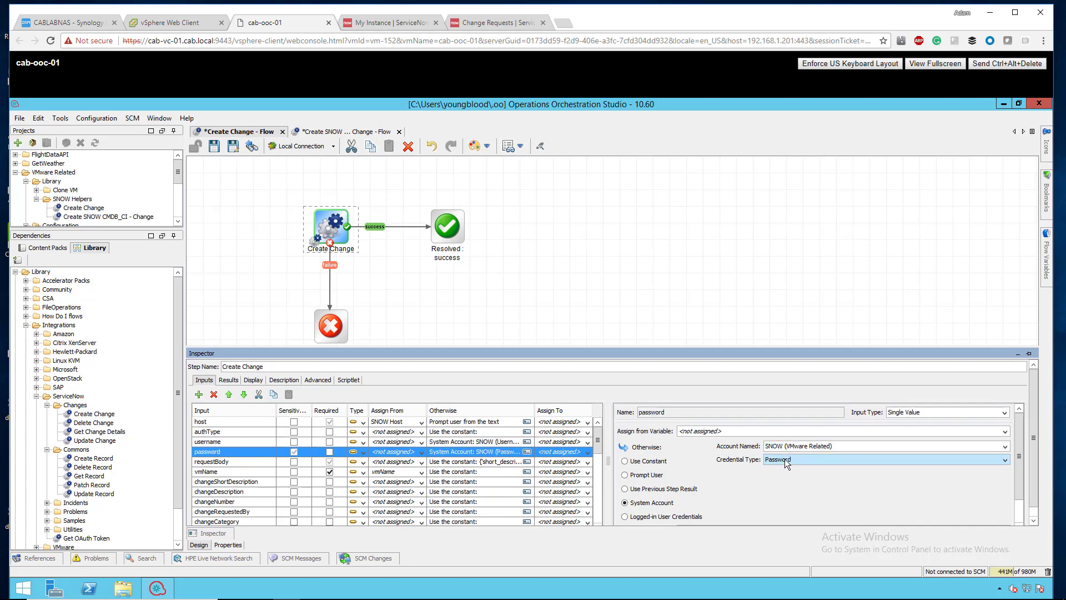
{"action": "left_click", "coordinate": [211, 462]}
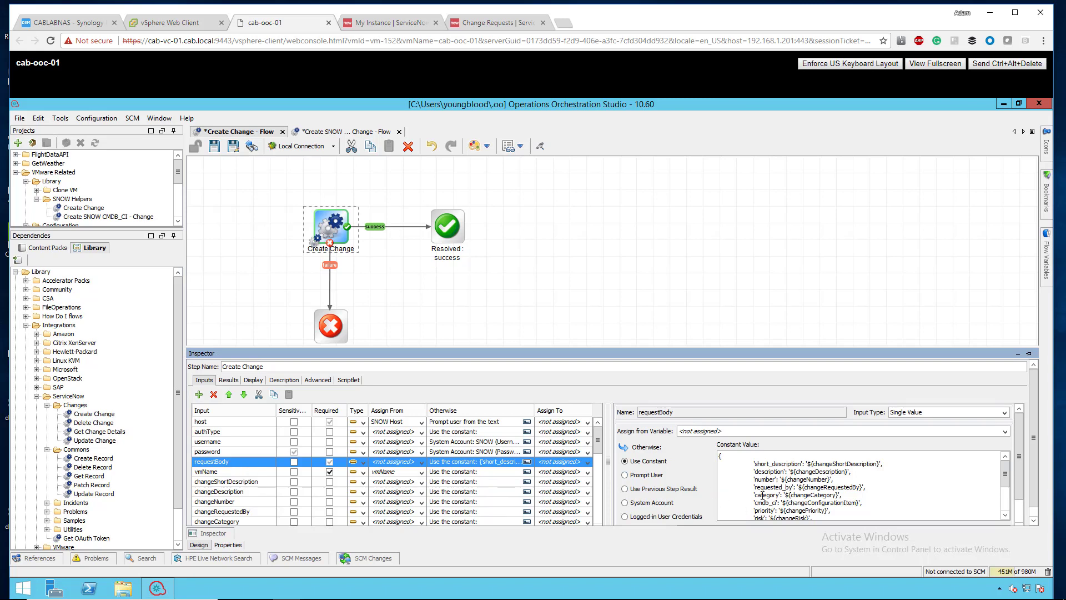
{"action": "mouse_move", "coordinate": [225, 481]}
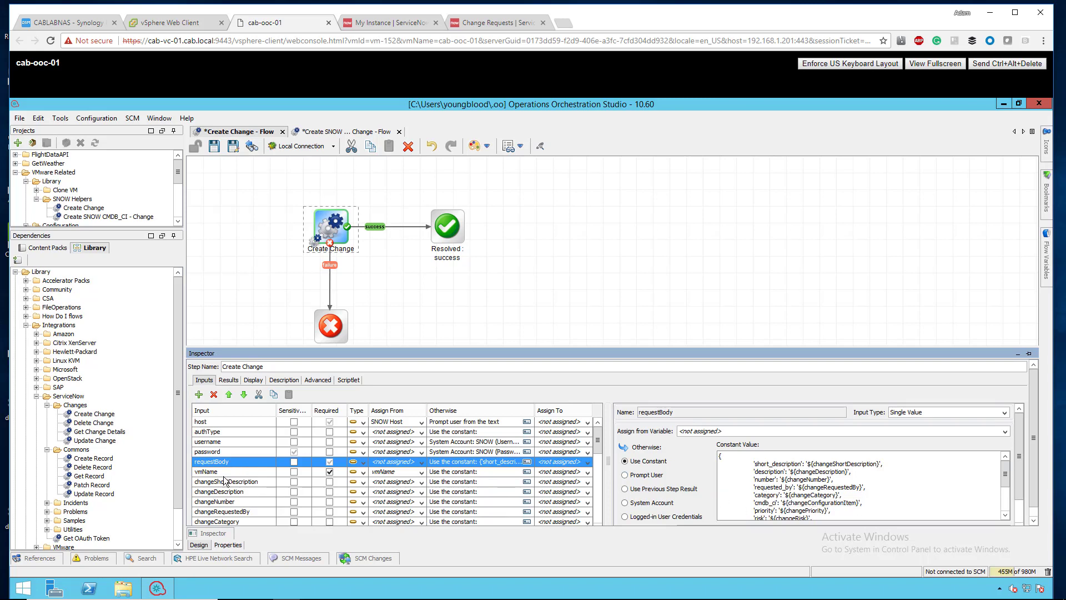
{"action": "mouse_move", "coordinate": [228, 476]}
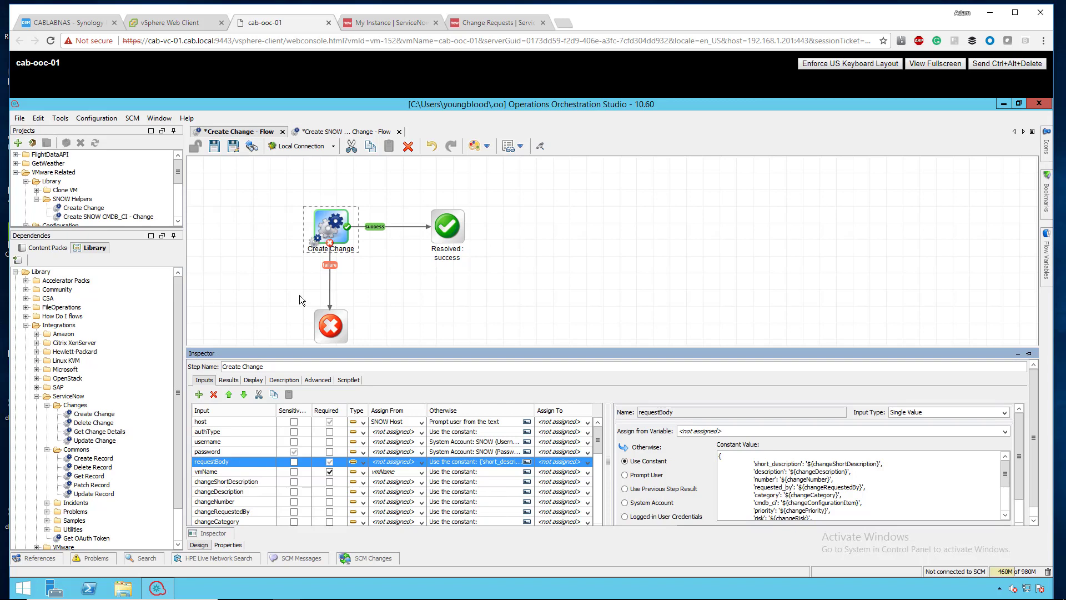
{"action": "mouse_move", "coordinate": [466, 264]}
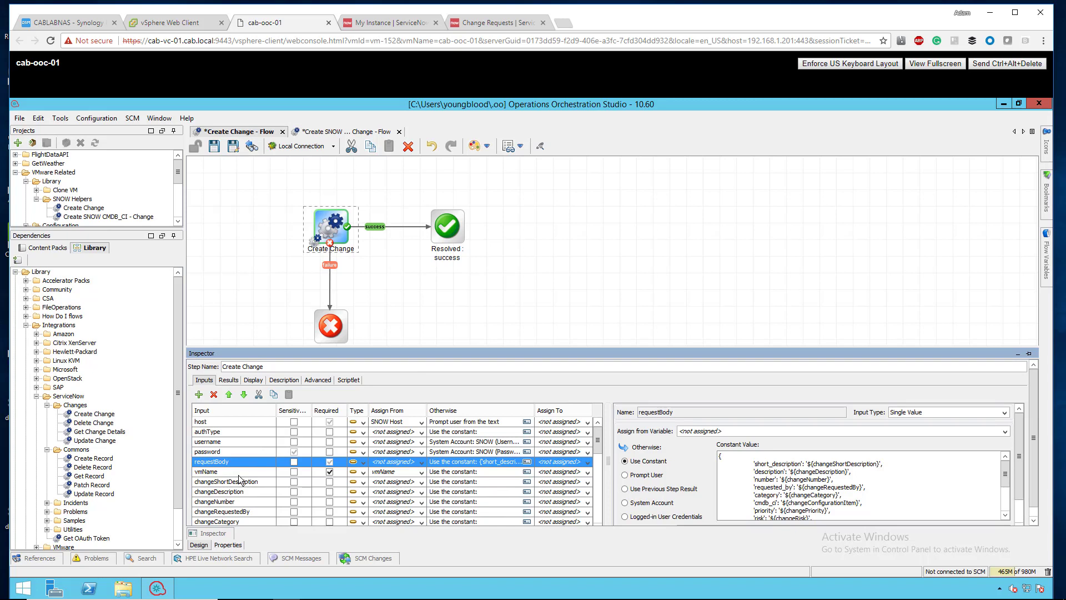
{"action": "left_click", "coordinate": [218, 452]}
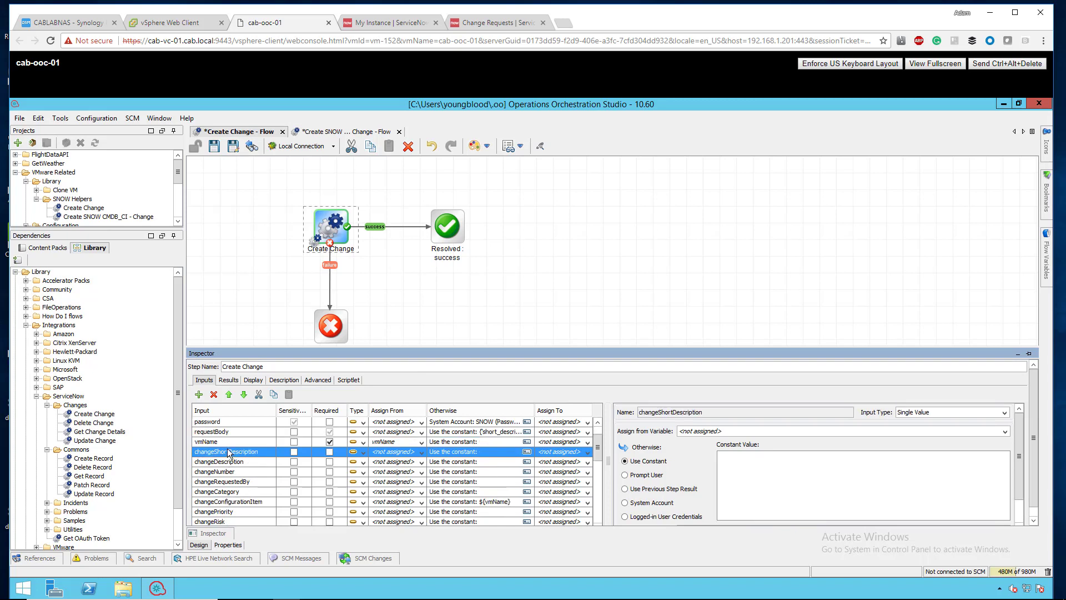
{"action": "left_click", "coordinate": [214, 471]}
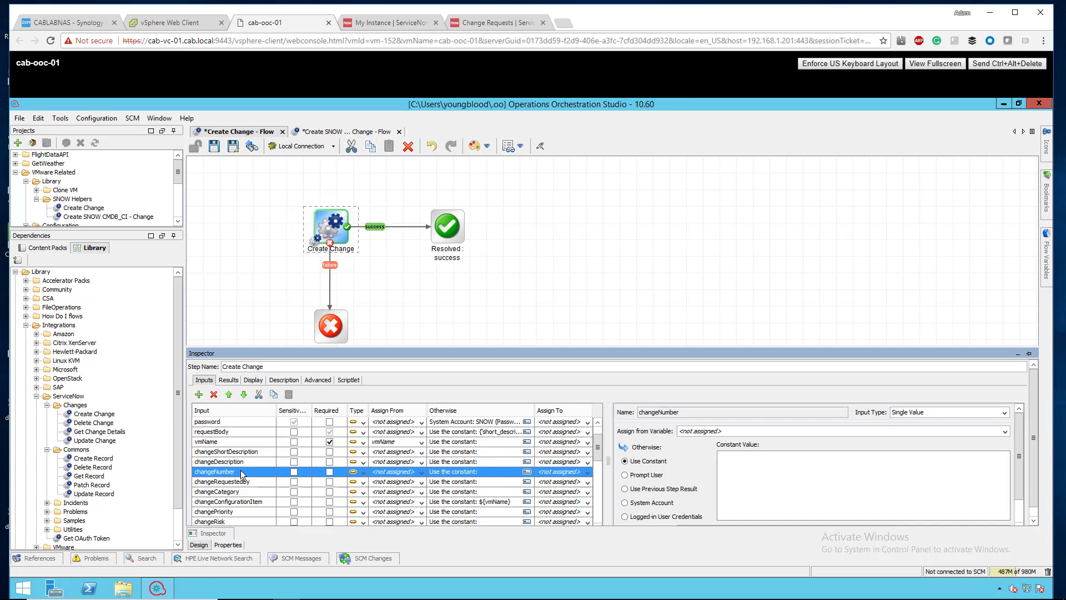
{"action": "mouse_move", "coordinate": [328, 265]}
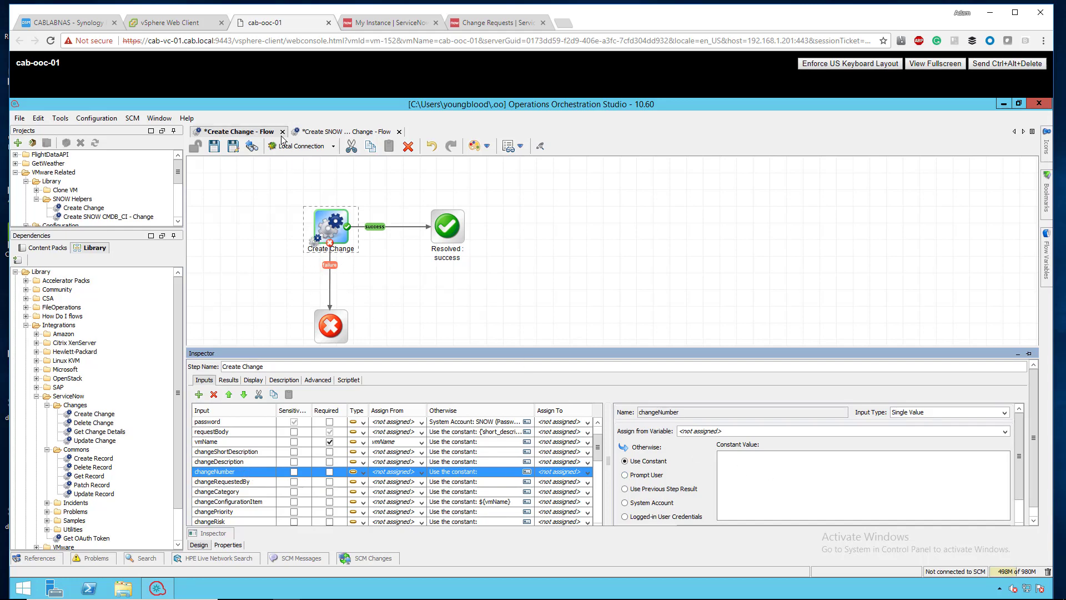
{"action": "left_click", "coordinate": [346, 131]}
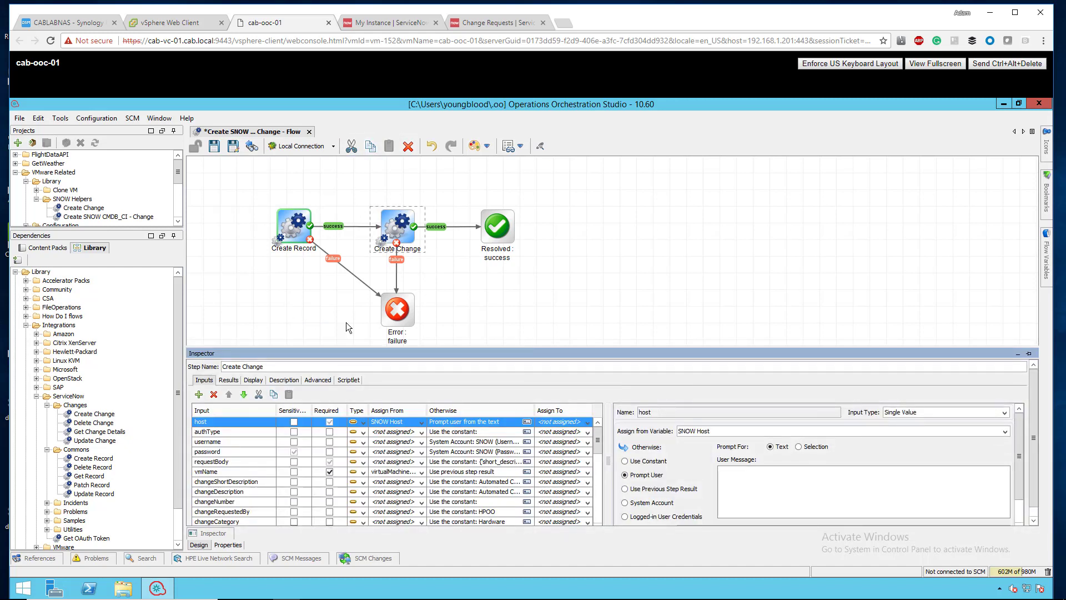
{"action": "left_click", "coordinate": [235, 481]}
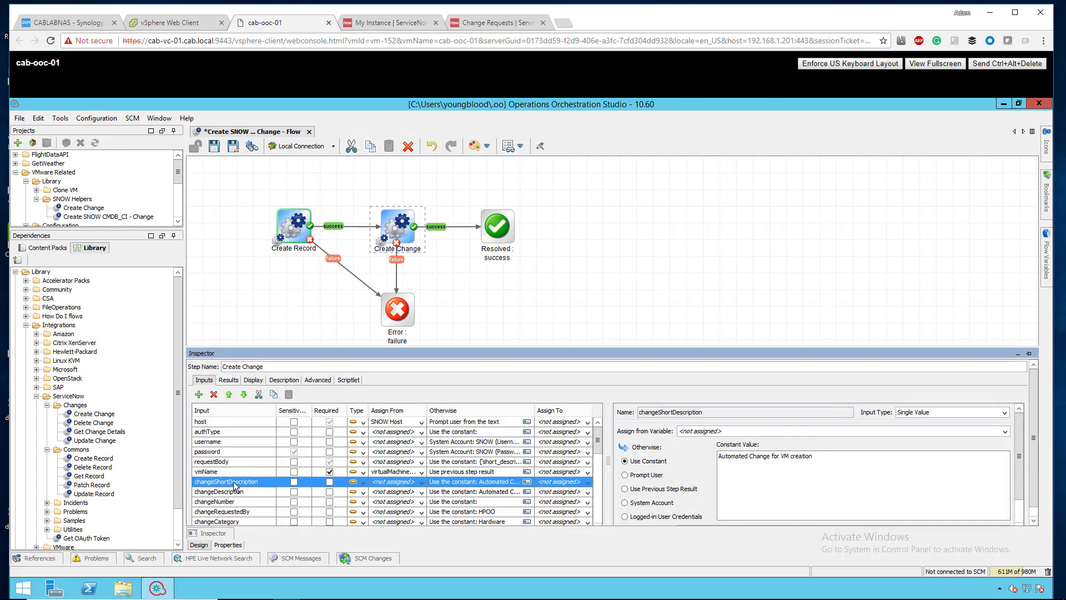
{"action": "left_click", "coordinate": [231, 490]}
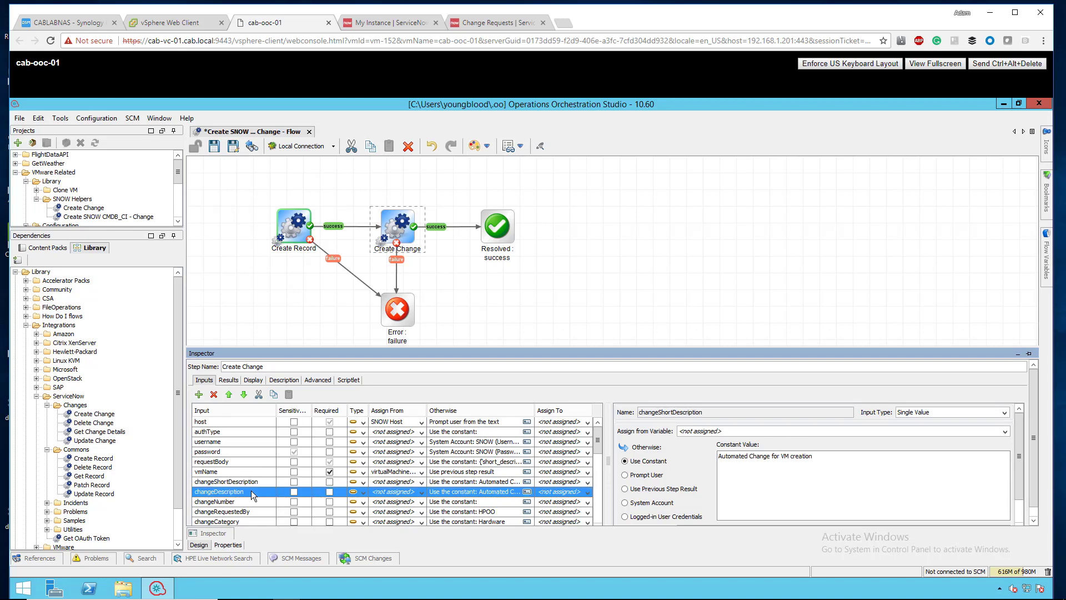
{"action": "left_click", "coordinate": [218, 511]}
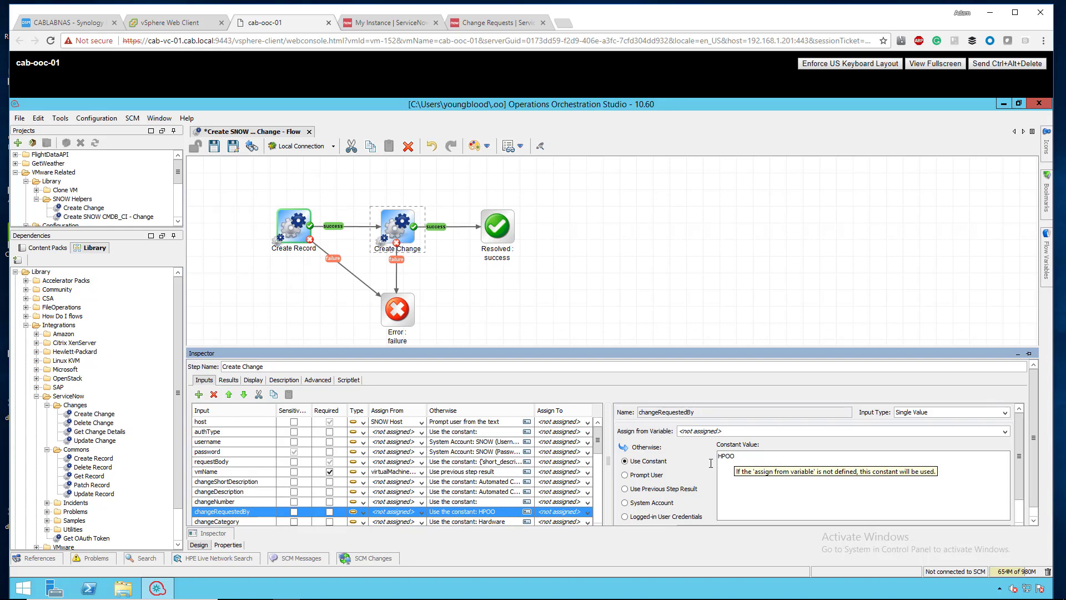
{"action": "scroll", "scroll_direction": "down", "scroll_amount": 3}
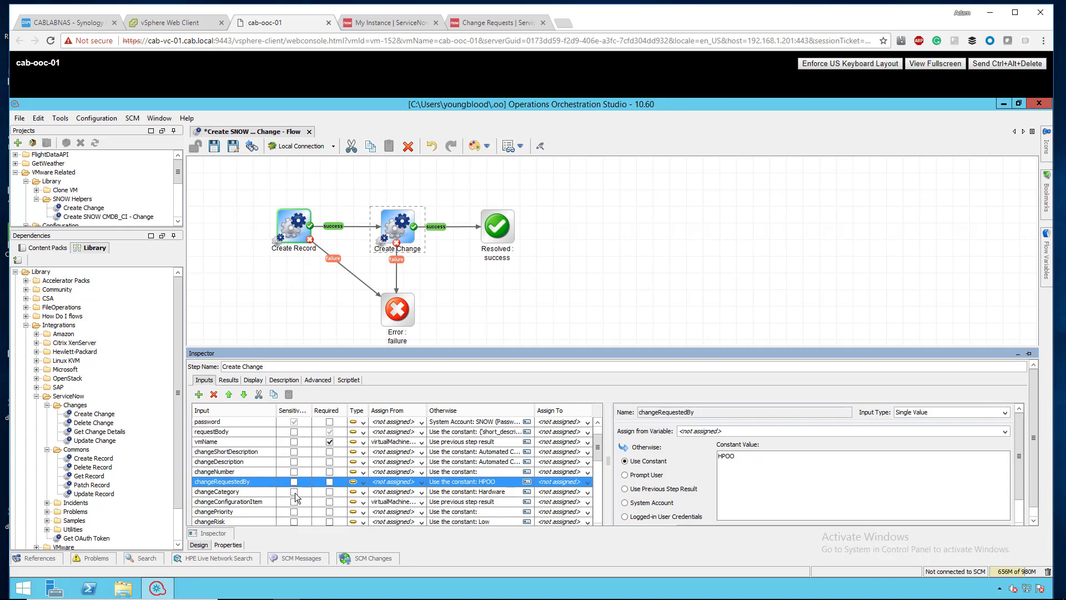
{"action": "left_click", "coordinate": [217, 492]}
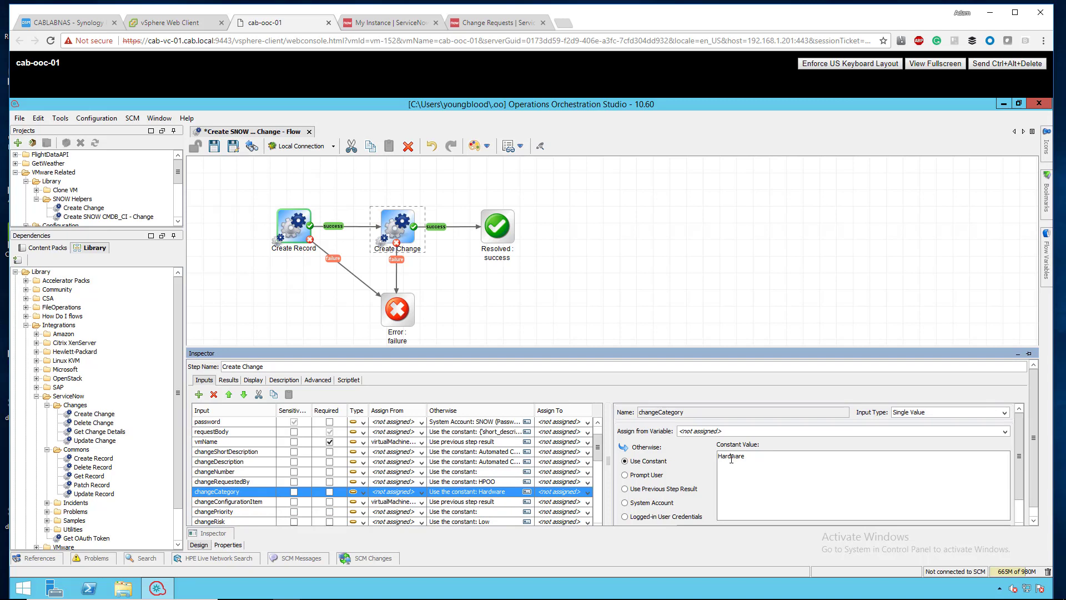
{"action": "left_click", "coordinate": [224, 501]}
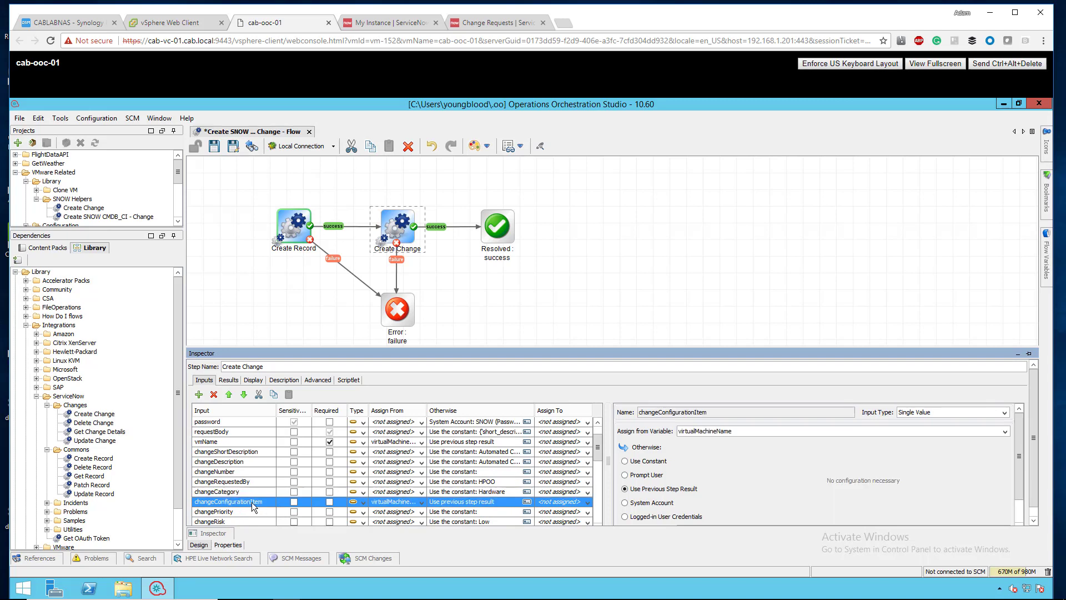
{"action": "mouse_move", "coordinate": [643, 441]}
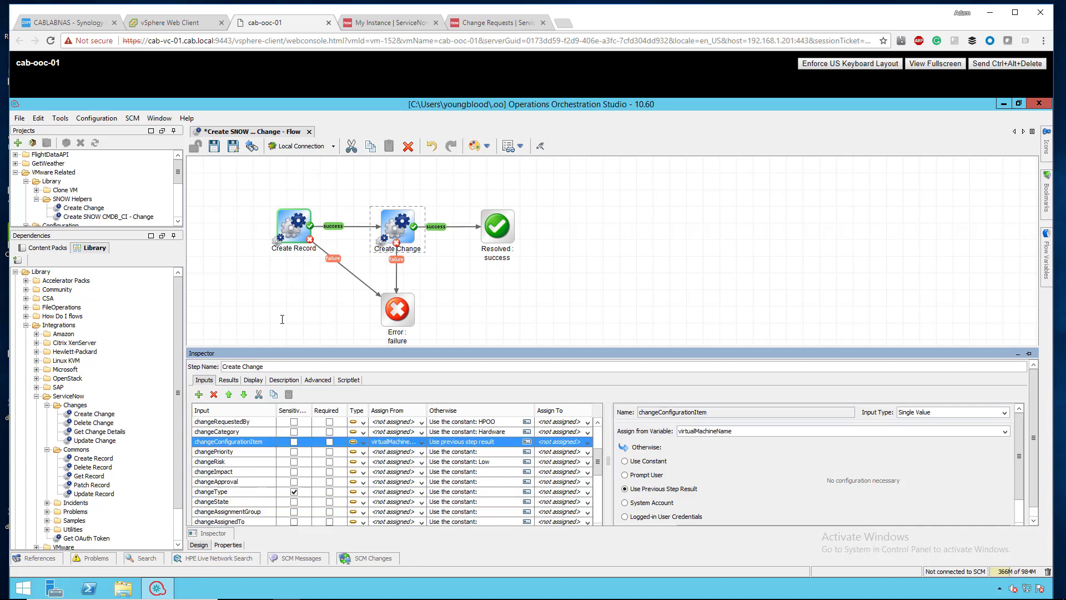
{"action": "mouse_move", "coordinate": [316, 211]}
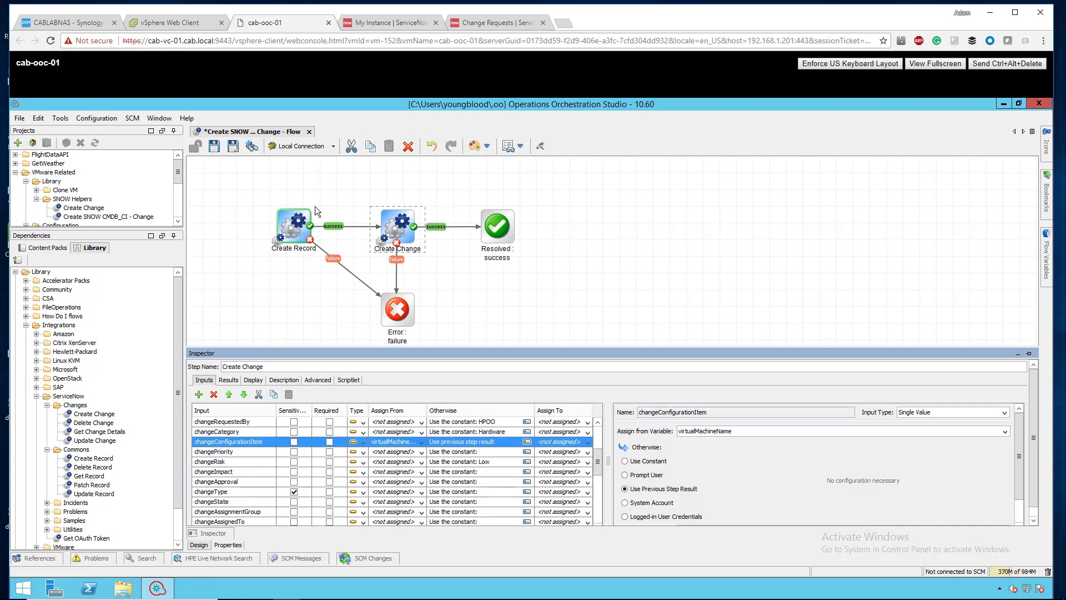
Review the Create Record step's password, cmdb_ci tableName and JSON body inputs in the Inspector
{"action": "left_click", "coordinate": [293, 228]}
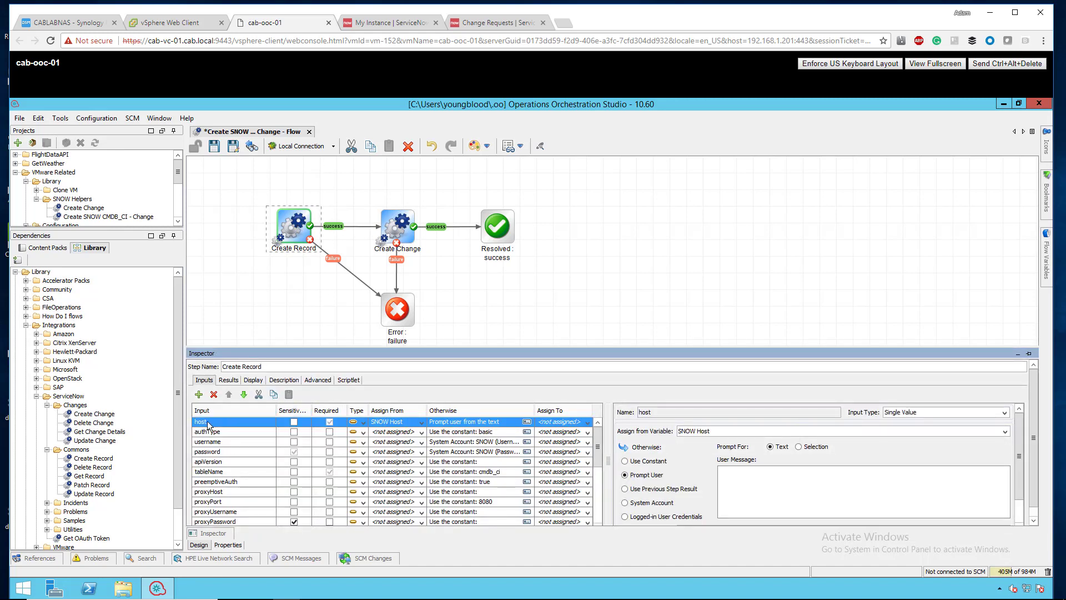
{"action": "mouse_move", "coordinate": [250, 447]}
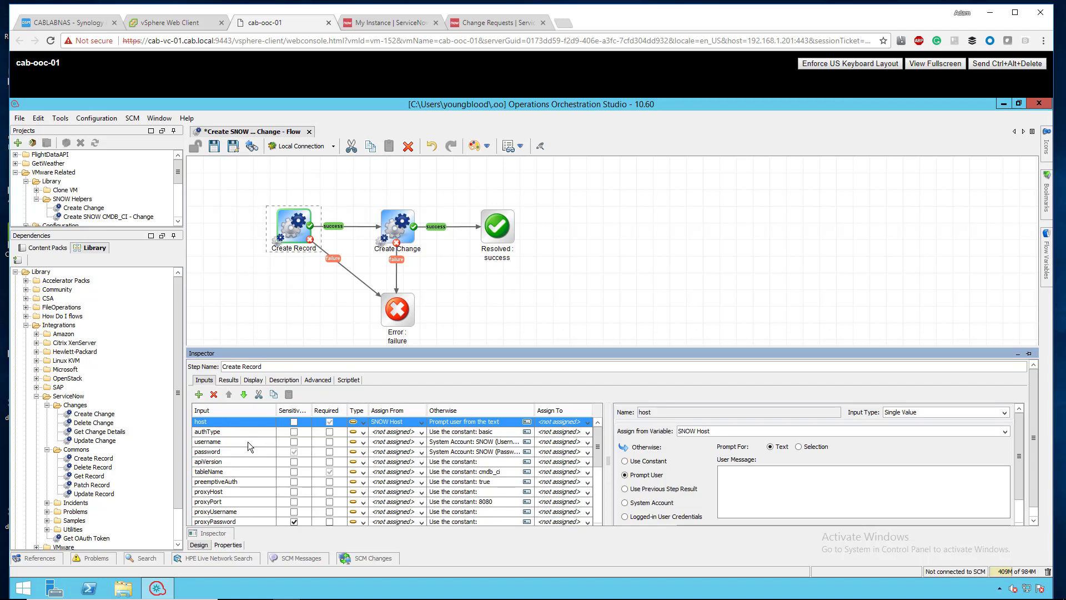
{"action": "left_click", "coordinate": [208, 452]}
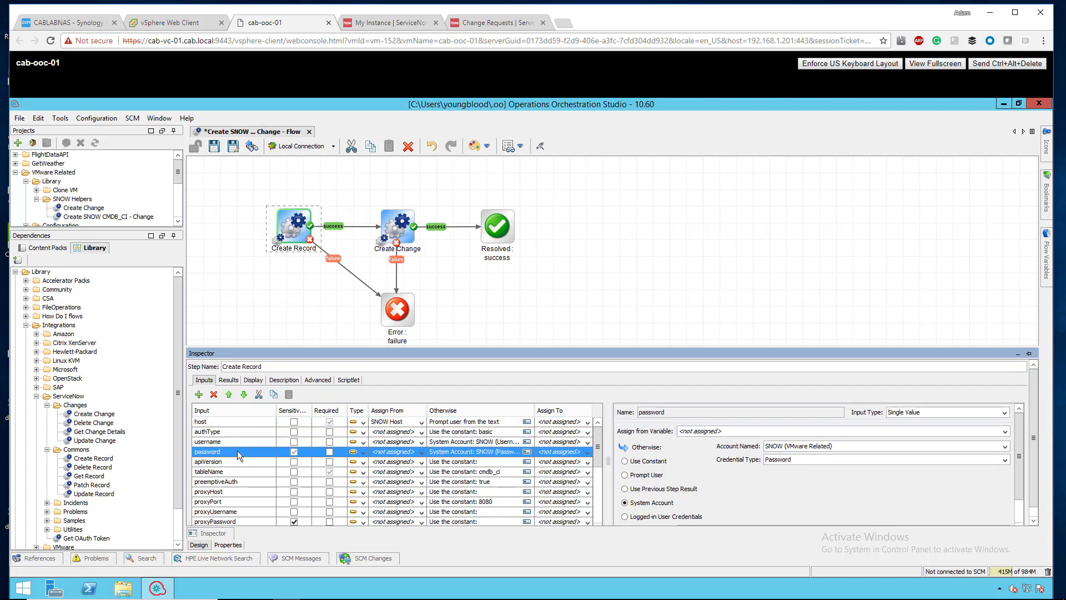
{"action": "left_click", "coordinate": [211, 470]}
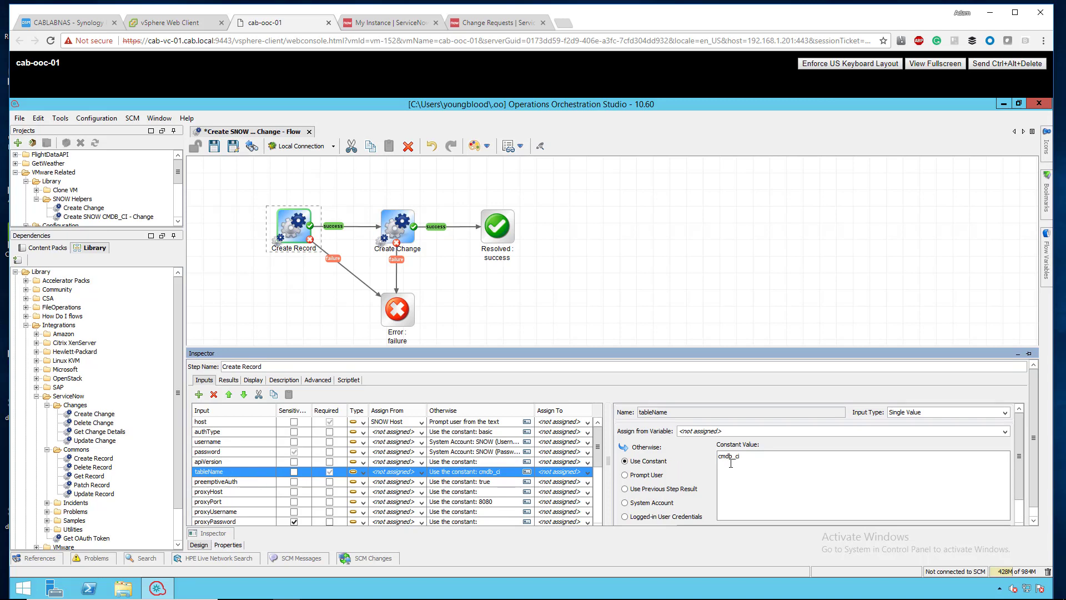
{"action": "mouse_move", "coordinate": [238, 491]}
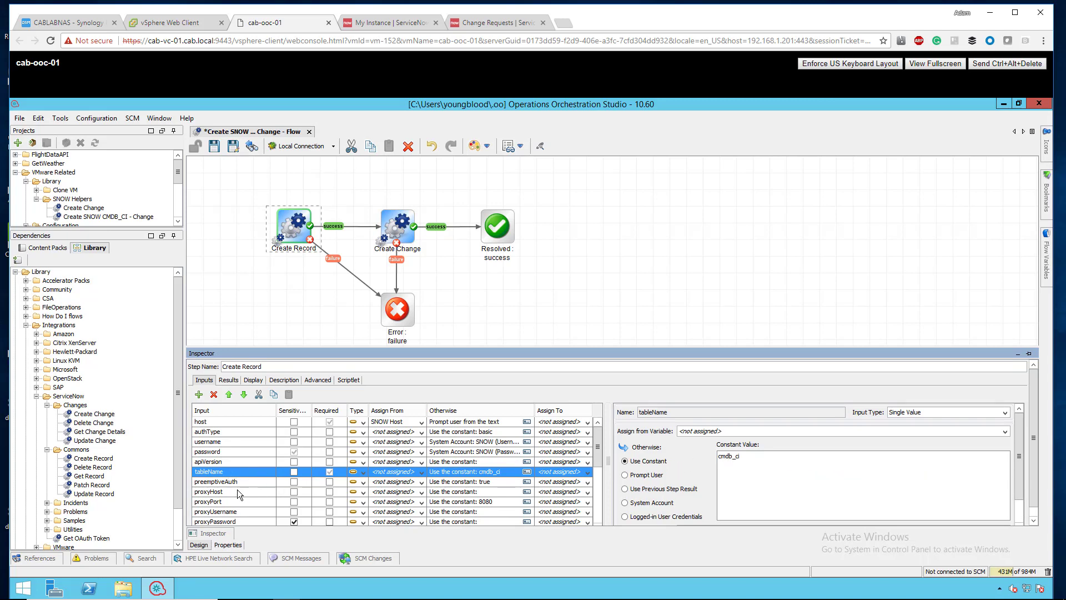
{"action": "scroll", "scroll_direction": "down", "scroll_amount": 3}
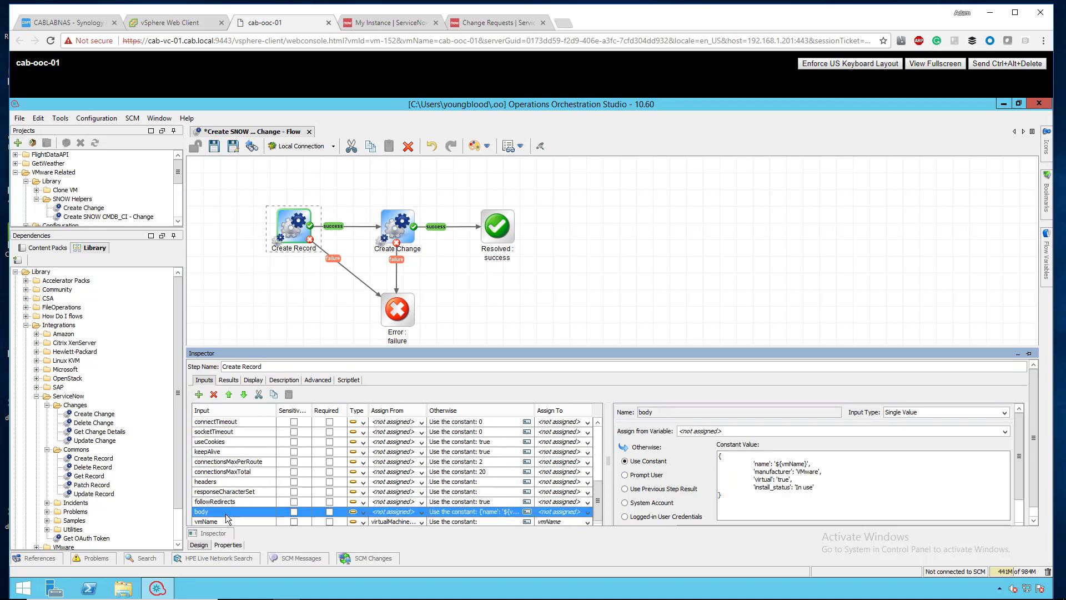
{"action": "mouse_move", "coordinate": [744, 499]}
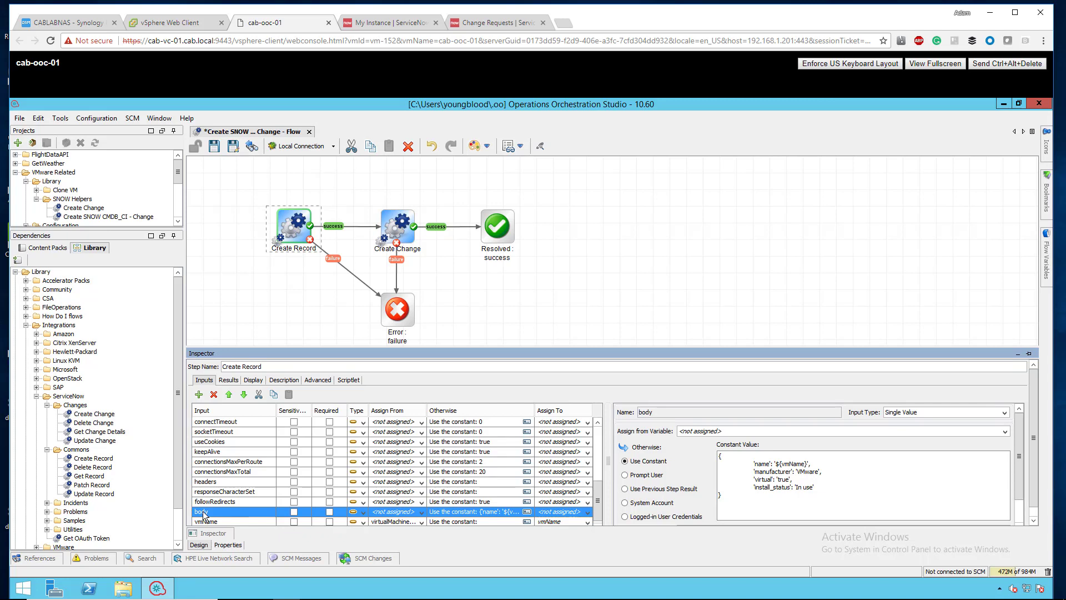
{"action": "mouse_move", "coordinate": [772, 503]}
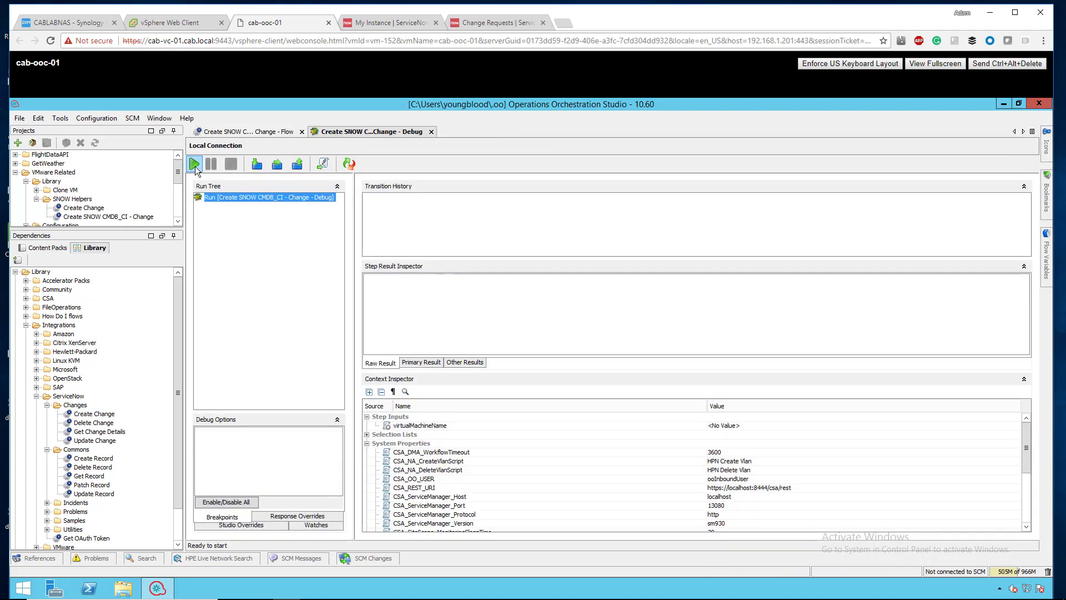
Run the flow in debug, answering the prompt with machine name testYoutubeServer1
{"action": "left_click", "coordinate": [195, 163]}
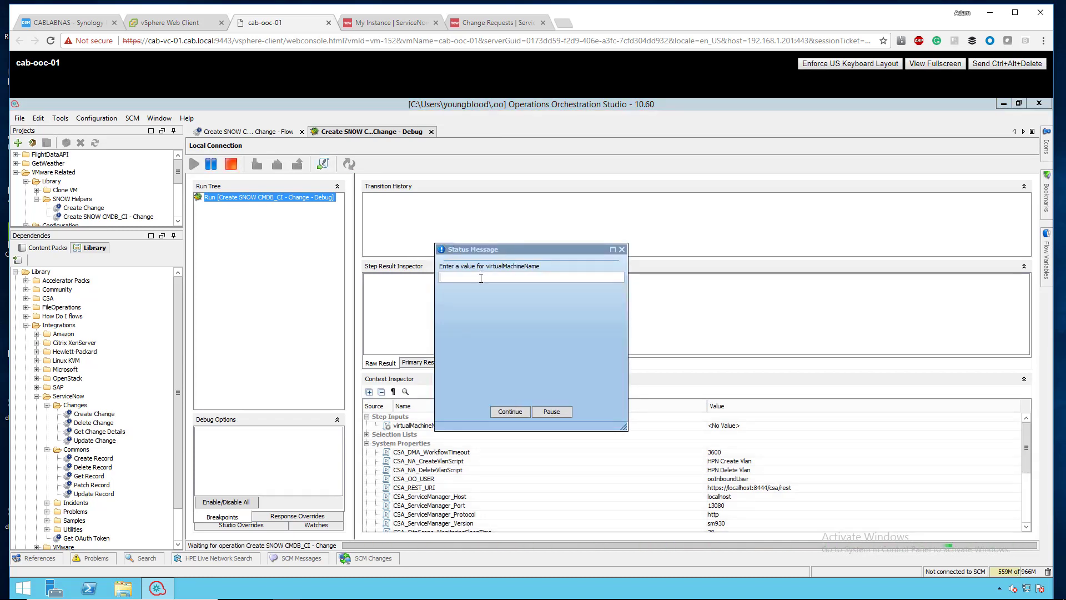
{"action": "type", "text": "testYoutubeServer1"}
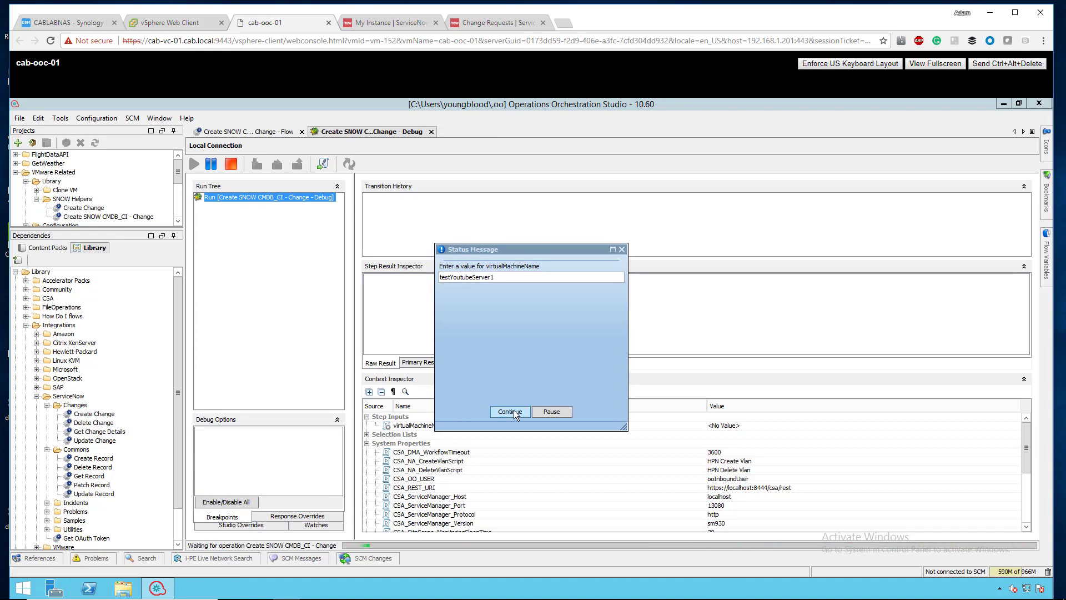
{"action": "left_click", "coordinate": [510, 411]}
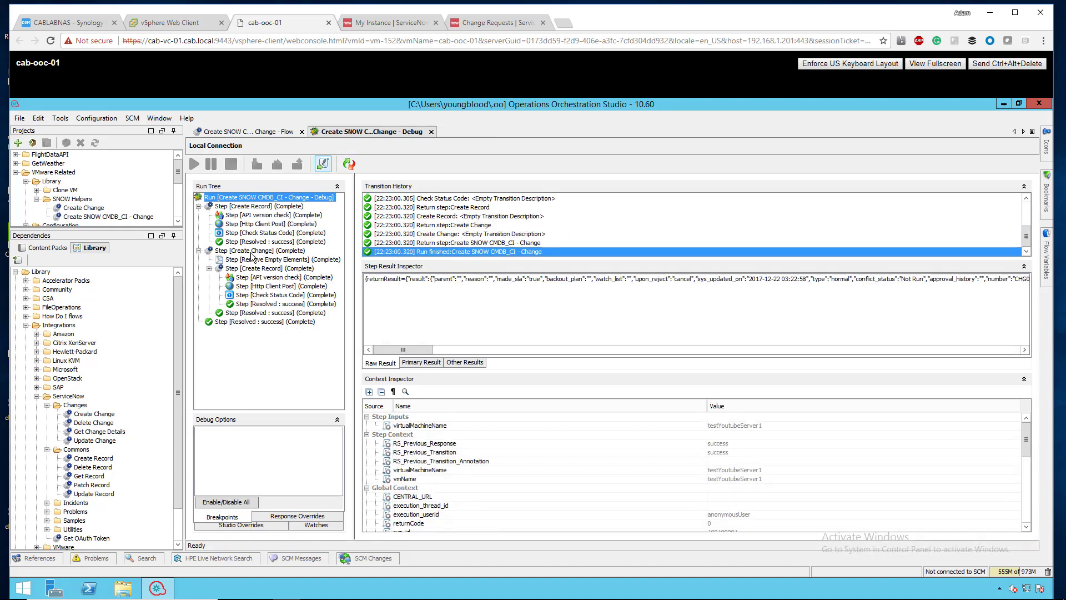
{"action": "mouse_move", "coordinate": [277, 286]}
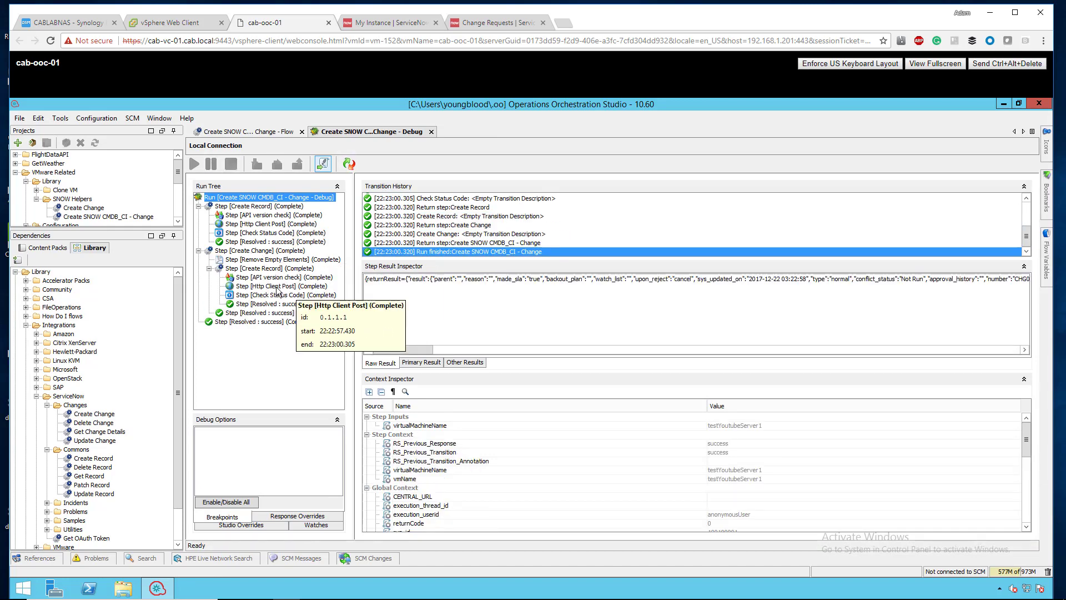
{"action": "mouse_move", "coordinate": [249, 322]}
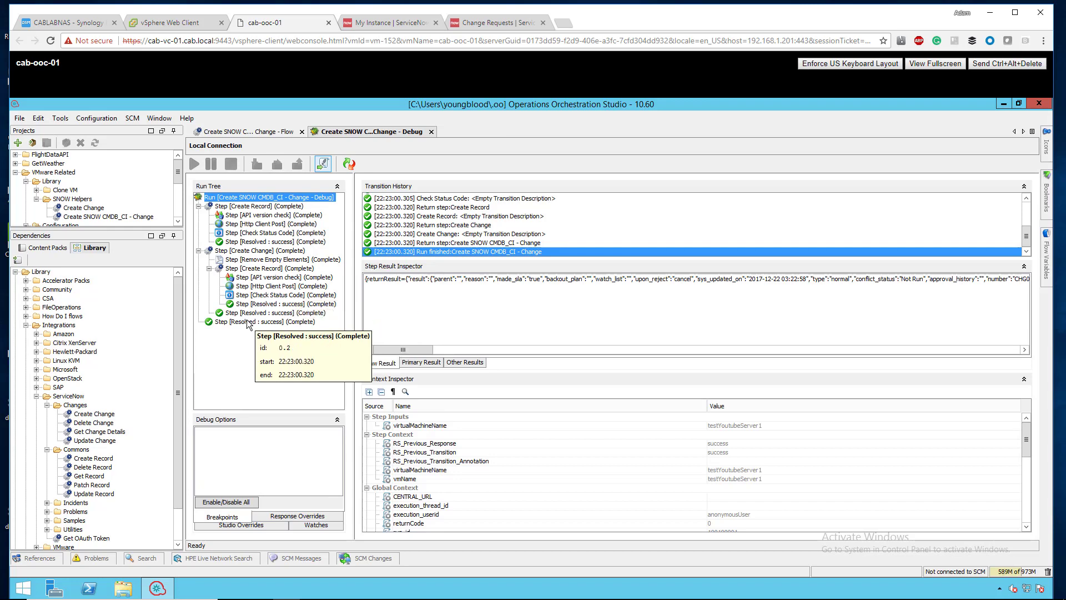
Inspect the final Resolved: success step to confirm the run completed
{"action": "left_click", "coordinate": [495, 22]}
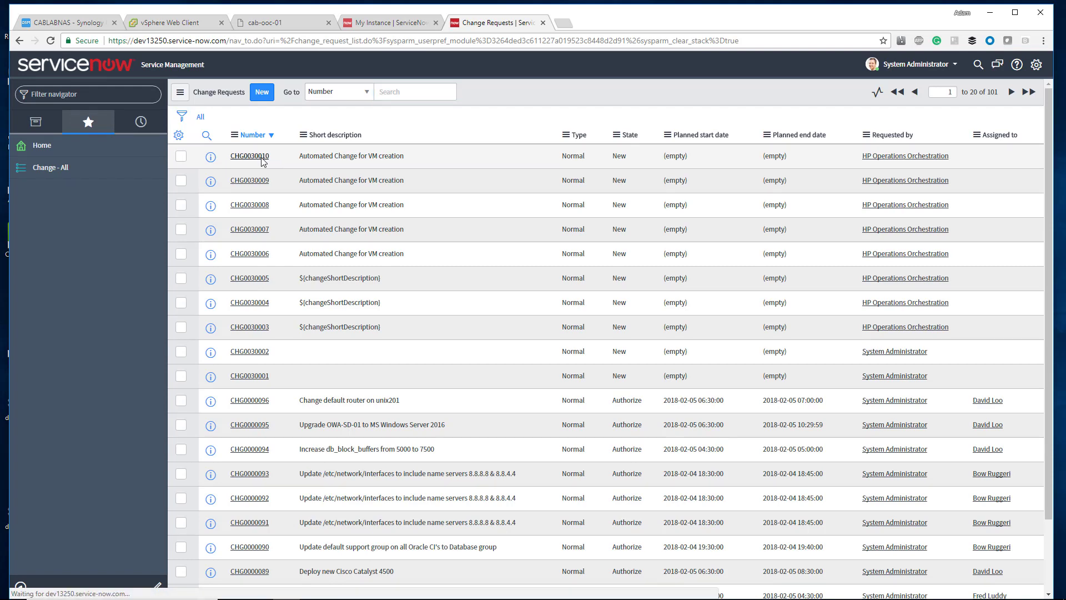
Open change request CHG0030010 from the Change Requests list
{"action": "left_click", "coordinate": [250, 155]}
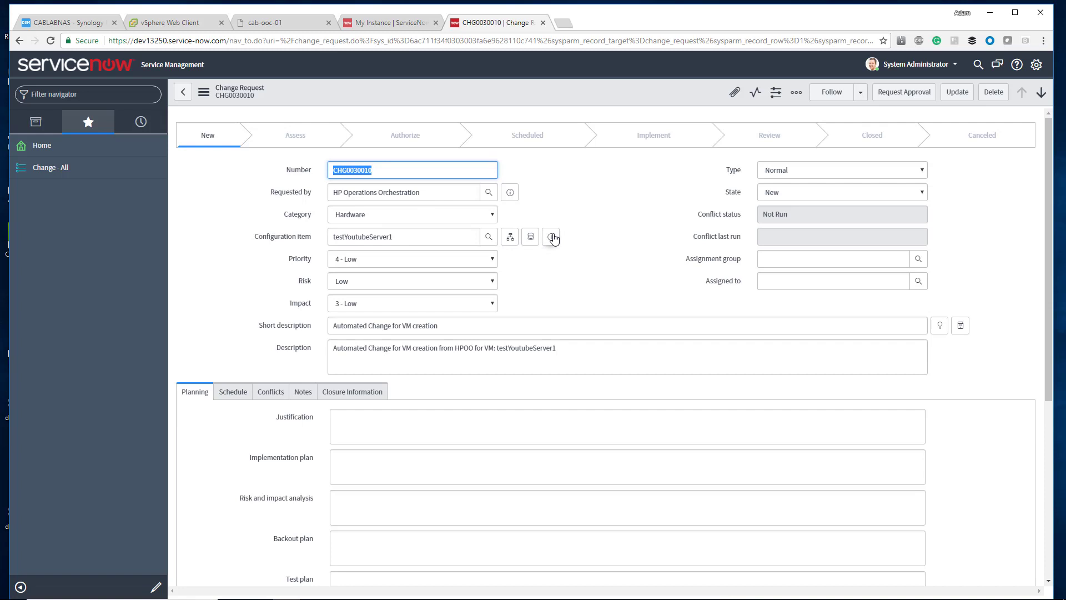
{"action": "left_click", "coordinate": [551, 236]}
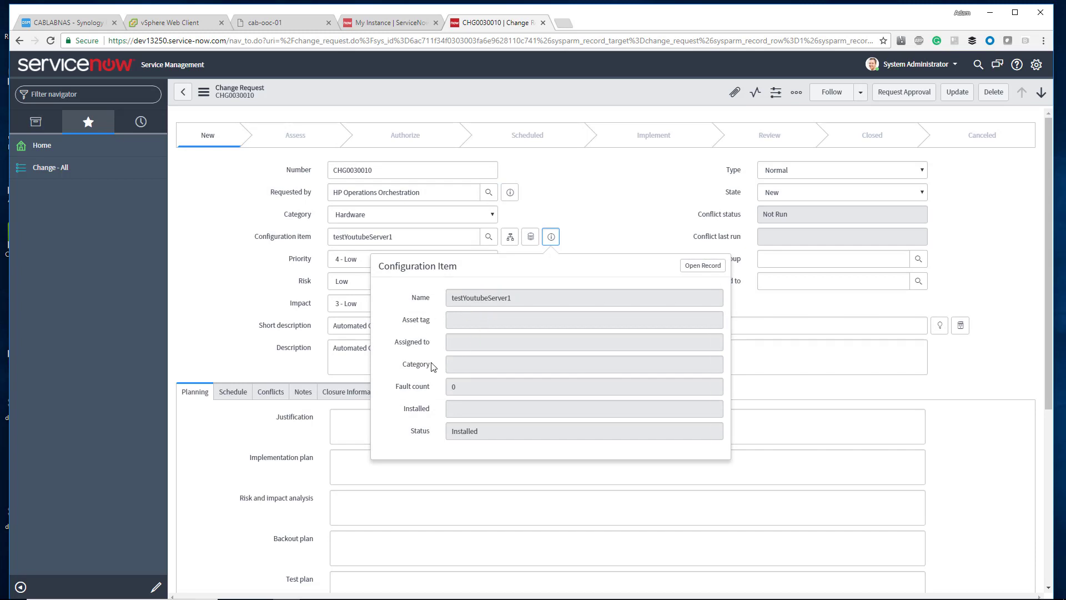
{"action": "mouse_move", "coordinate": [590, 279]}
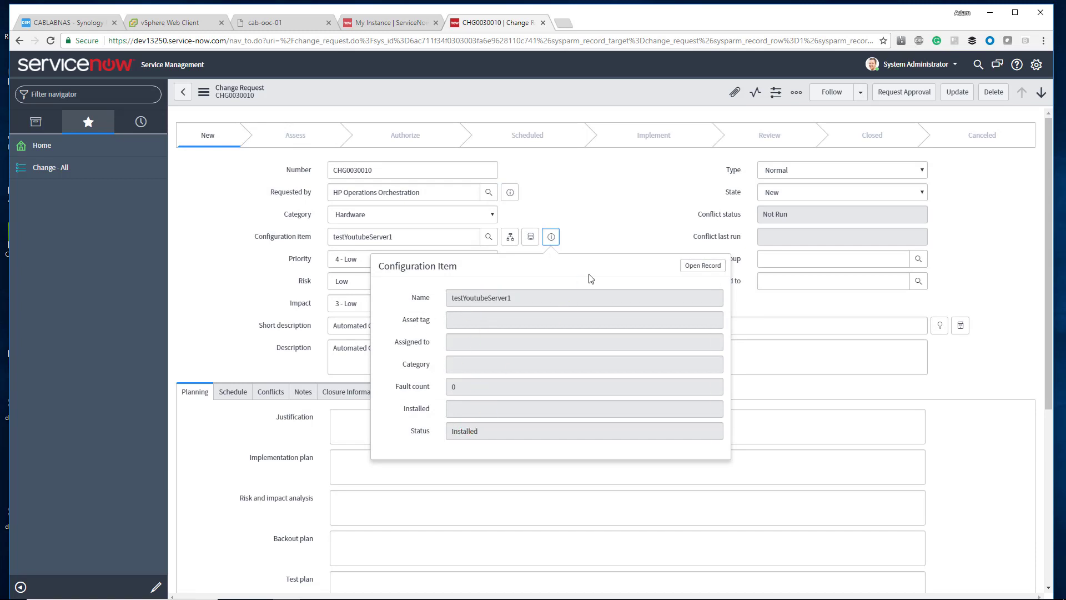
{"action": "left_click", "coordinate": [550, 235]}
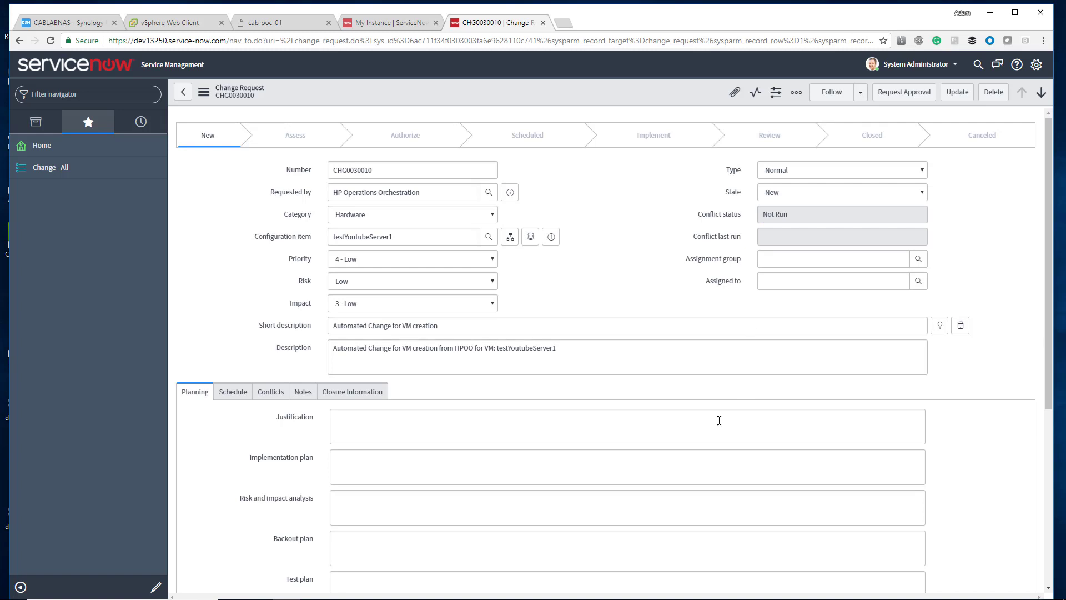
{"action": "mouse_move", "coordinate": [359, 533]}
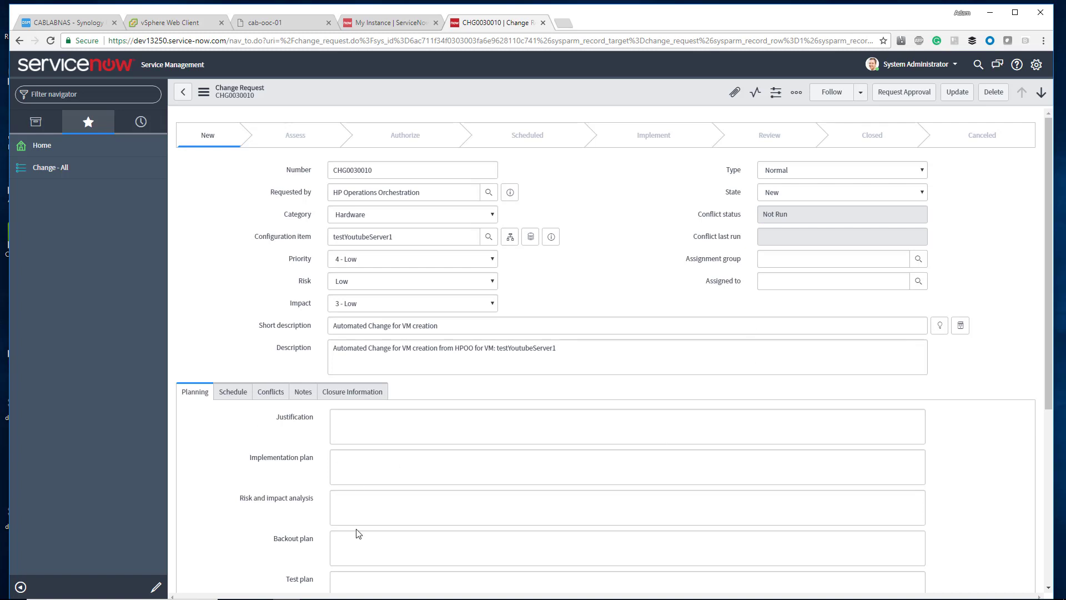